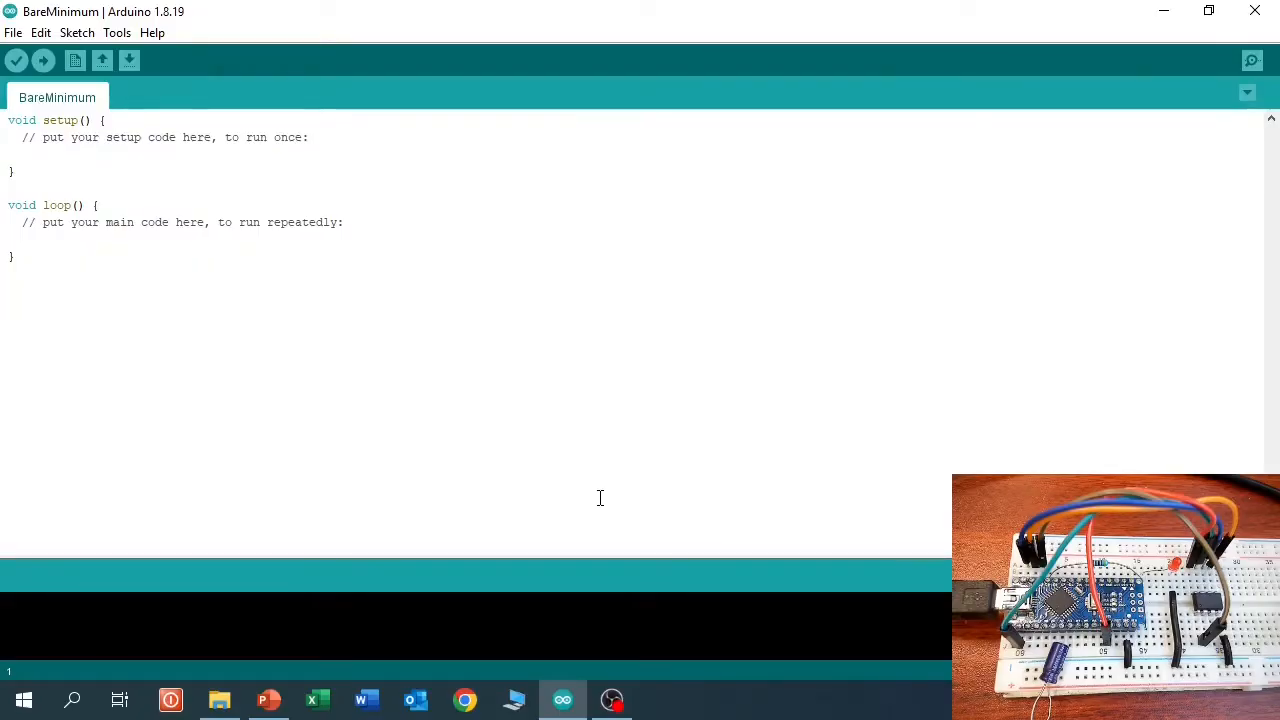
Open the ArduinoISP sketch from the 11.ArduinoISP examples category
{"action": "left_click", "coordinate": [13, 32]}
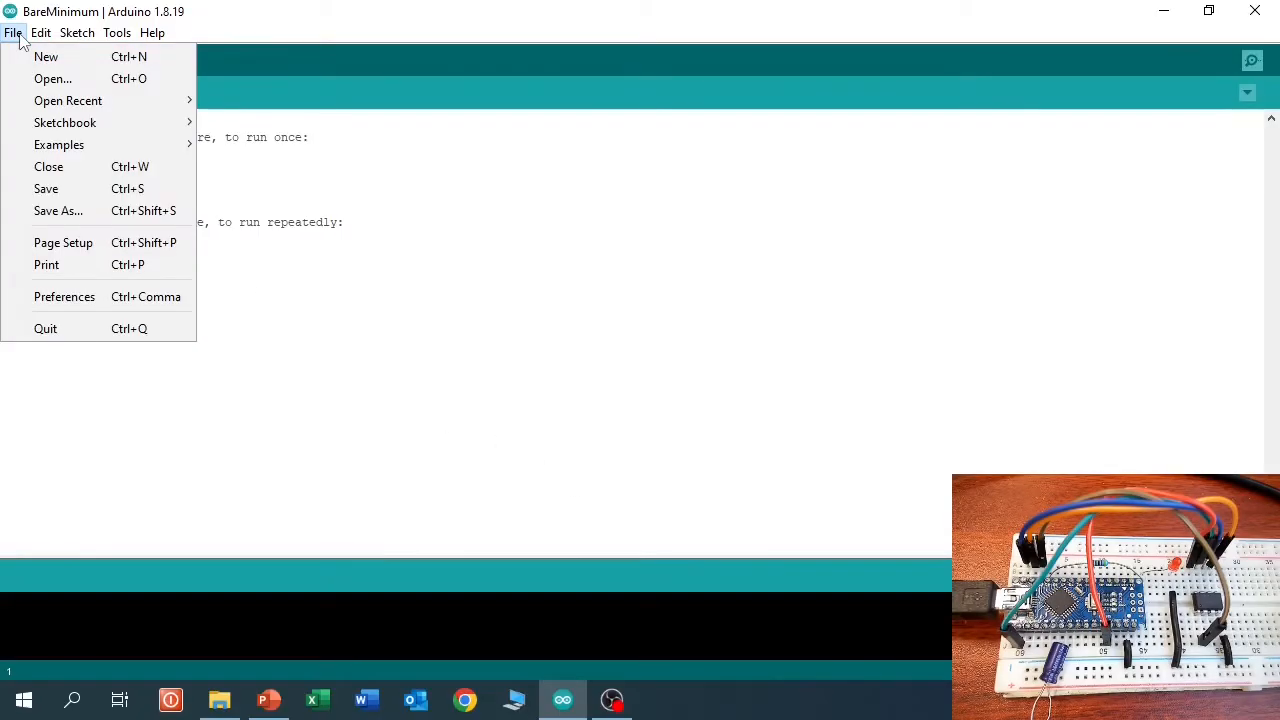
{"action": "left_click", "coordinate": [58, 144]}
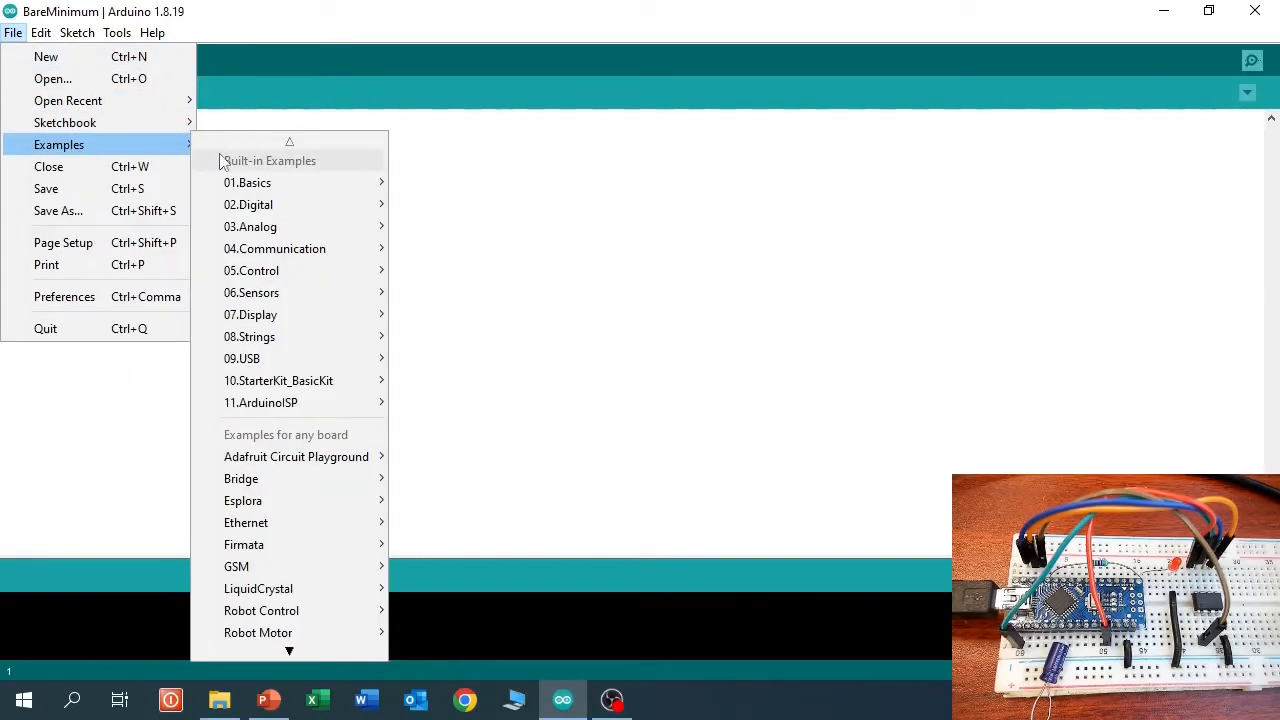
{"action": "mouse_move", "coordinate": [300, 402]}
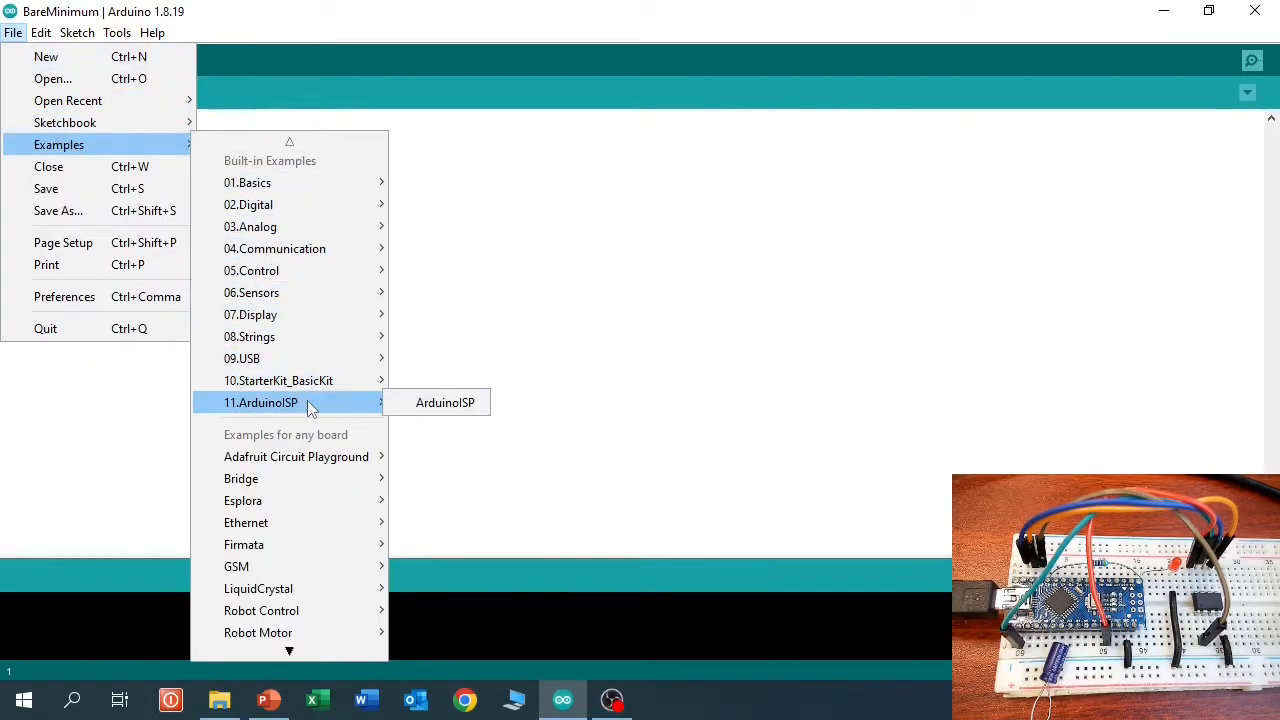
{"action": "left_click", "coordinate": [445, 402]}
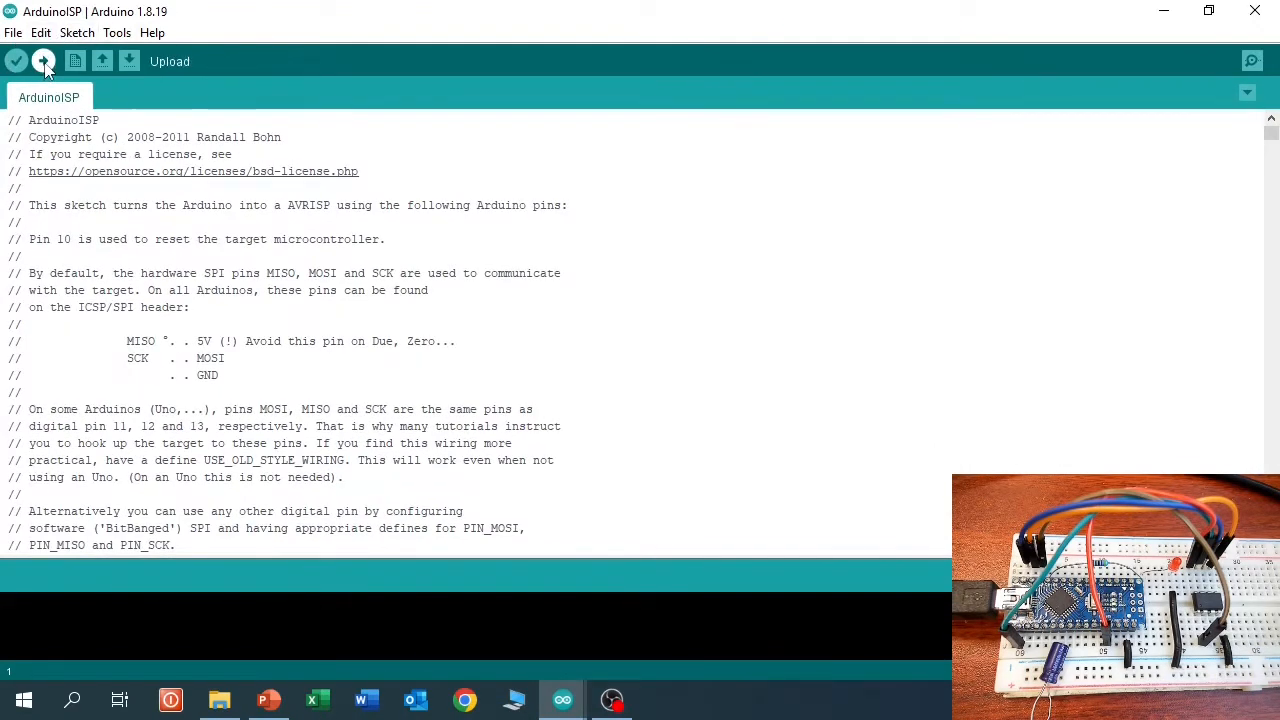
Flash the ArduinoISP sketch to the board until 'Done uploading' appears
{"action": "left_click", "coordinate": [44, 61]}
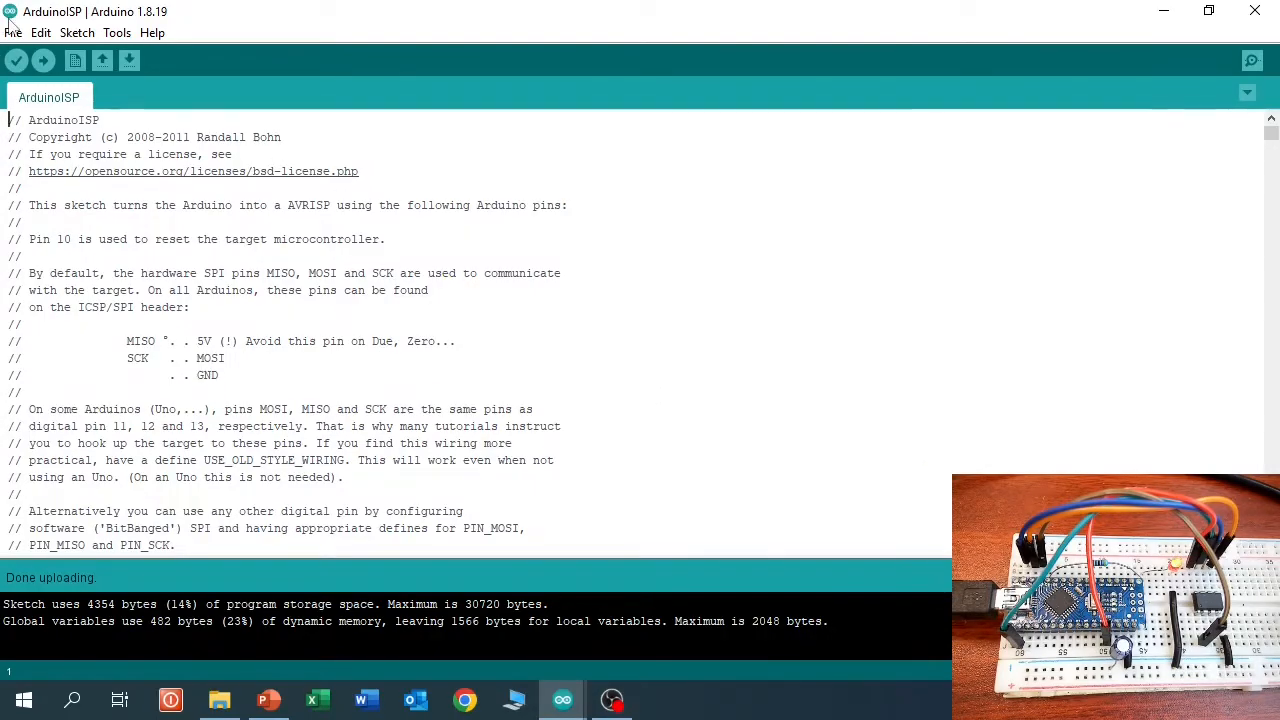
Add the porrey Snapduino package index URL to Additional Boards Manager URLs in Preferences
{"action": "left_click", "coordinate": [13, 32]}
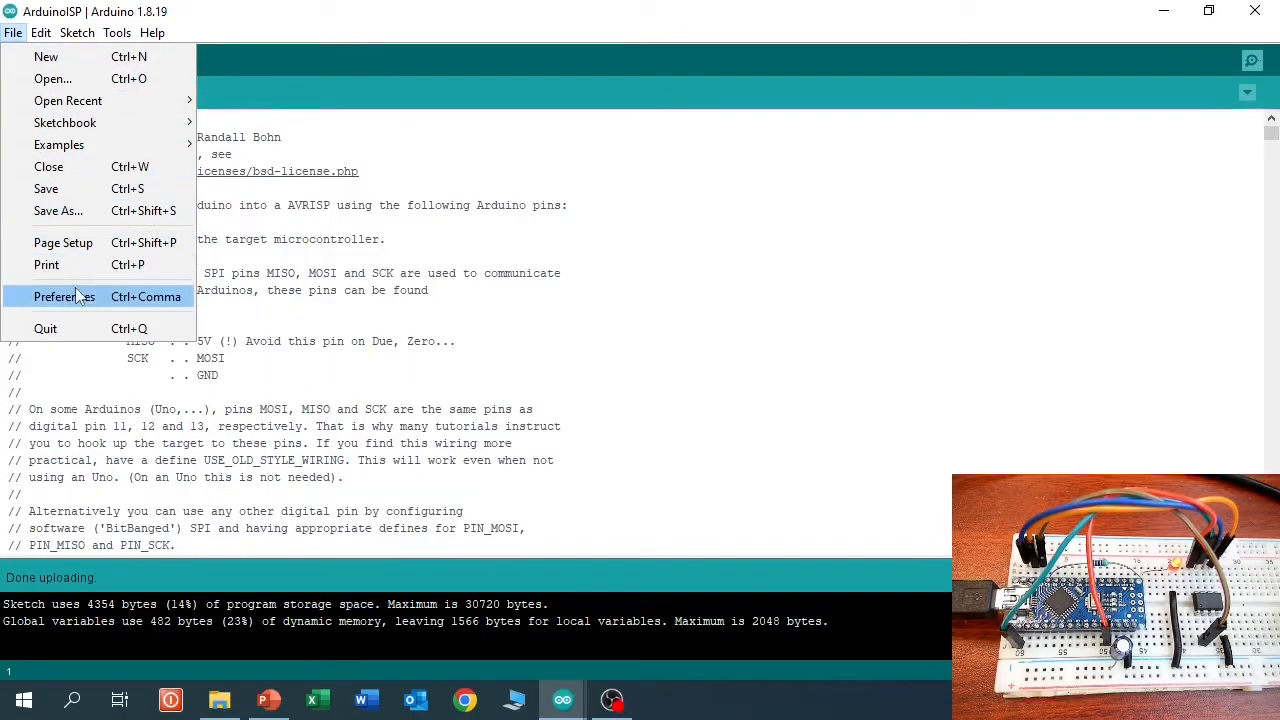
{"action": "left_click", "coordinate": [64, 296]}
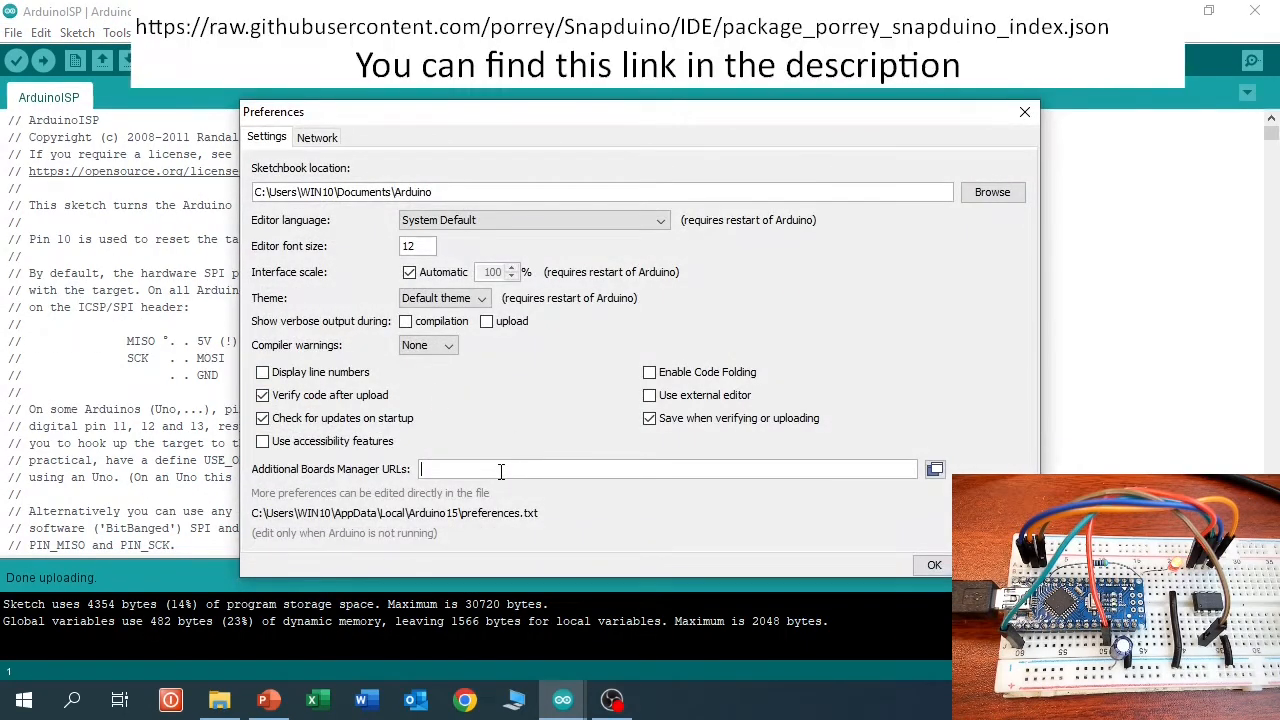
{"action": "type", "text": "https://raw.githubusercontent.com/porrey/Snapduino/IDE/package_porrey_snapduino_index.json"}
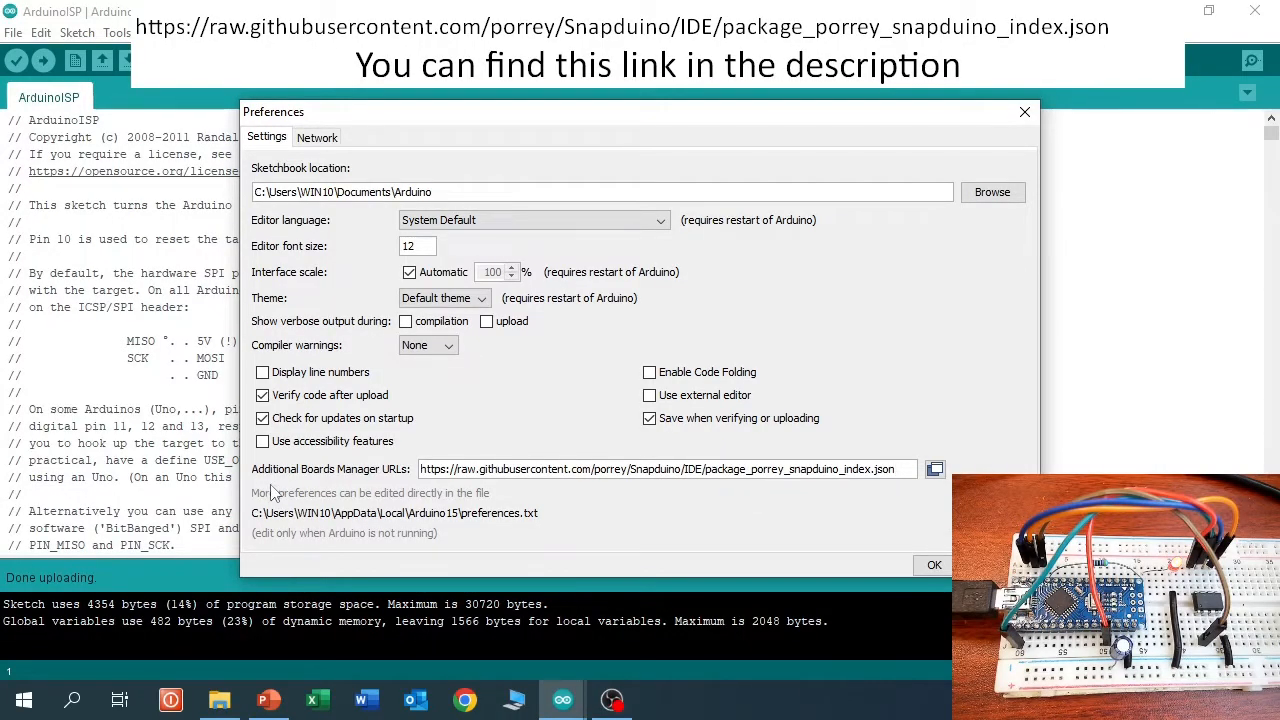
{"action": "mouse_move", "coordinate": [818, 512]}
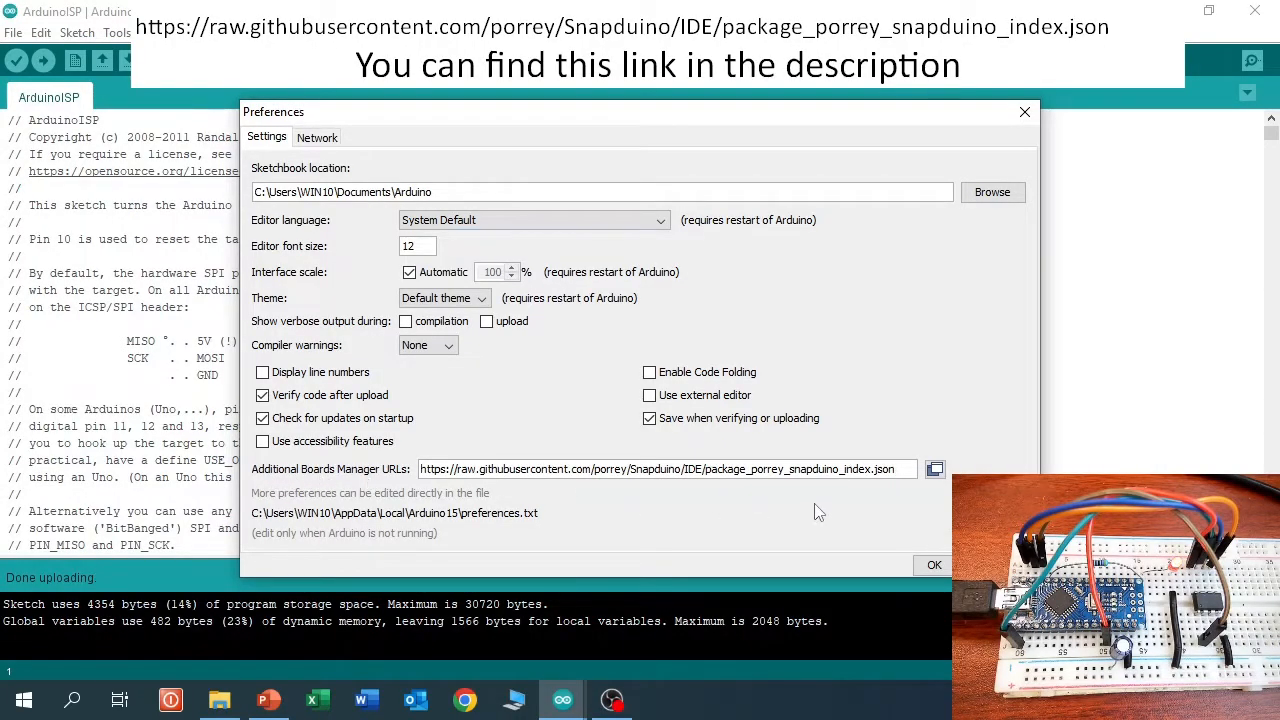
{"action": "left_click", "coordinate": [932, 564]}
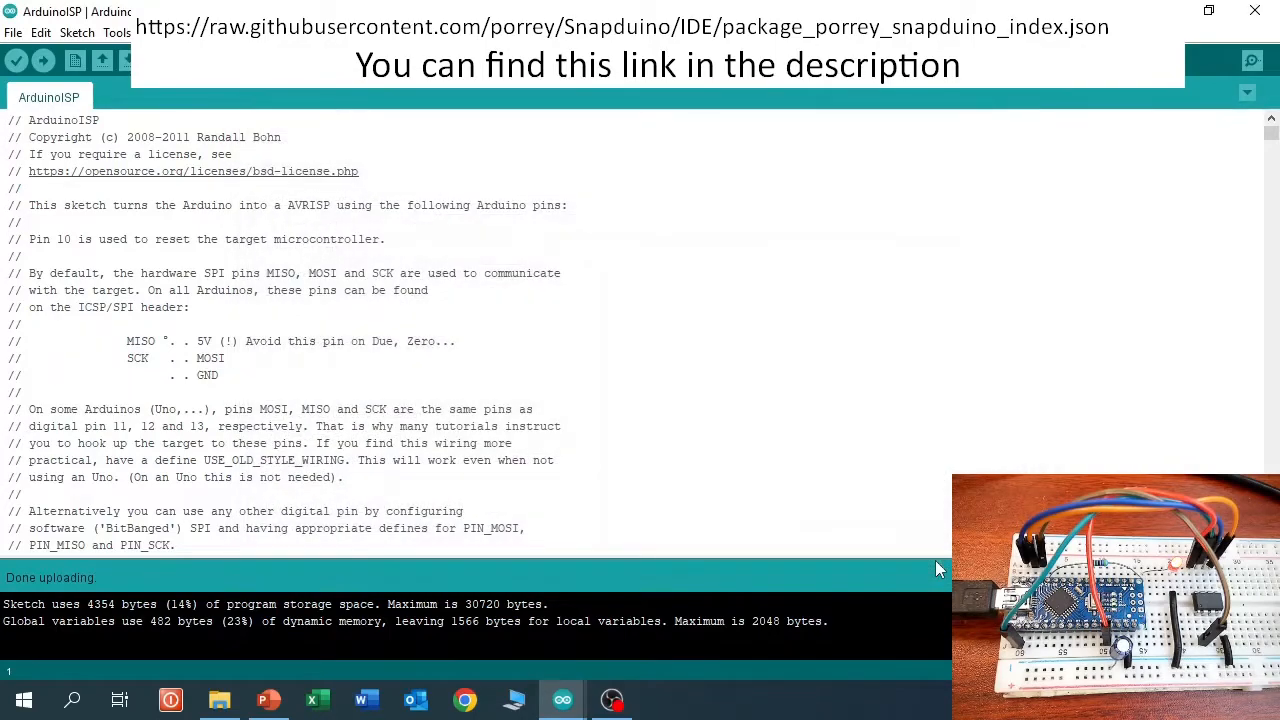
Search Boards Manager for 'snapduino', install Snapduino 1.0.2, and close the manager
{"action": "left_click", "coordinate": [117, 33]}
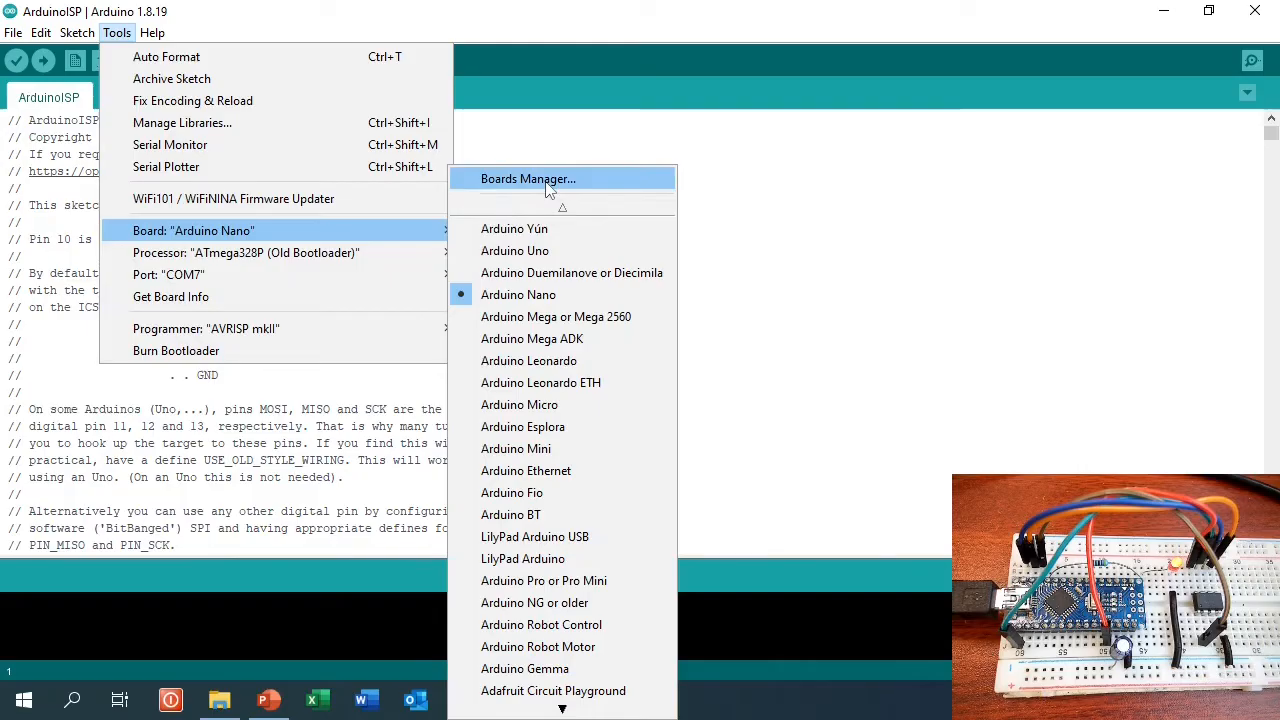
{"action": "left_click", "coordinate": [528, 178]}
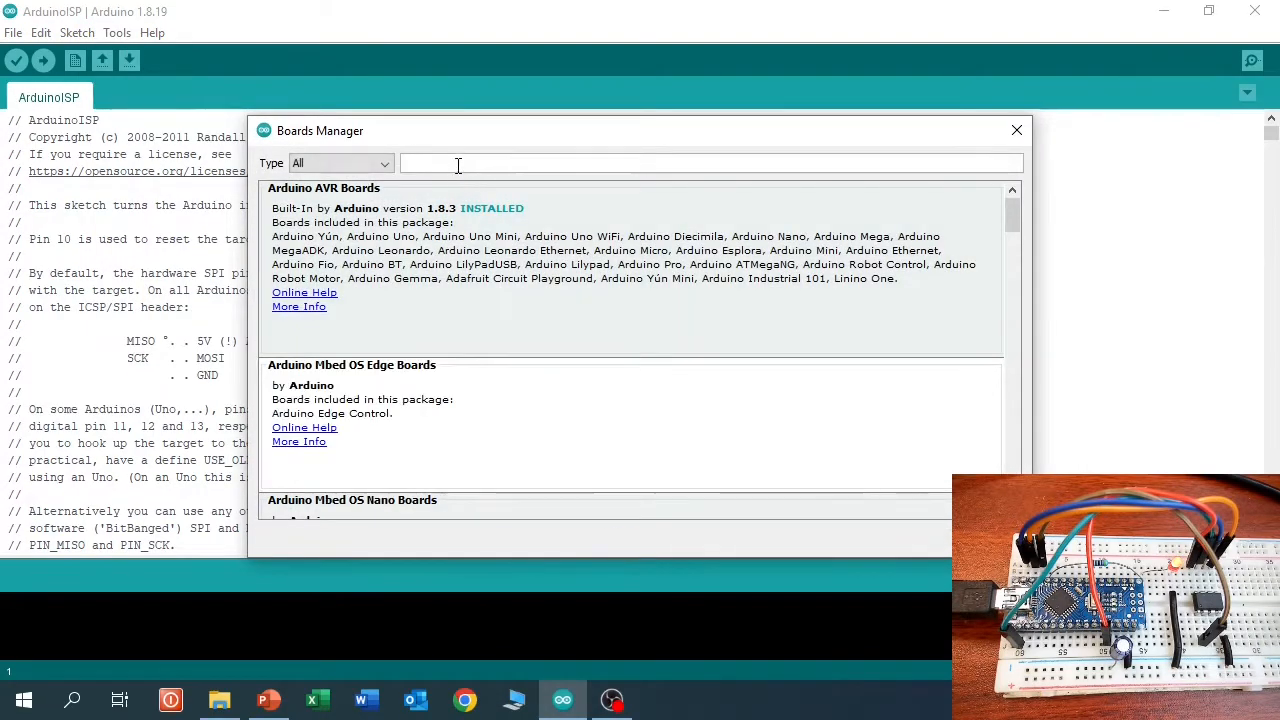
{"action": "type", "text": "snapduino"}
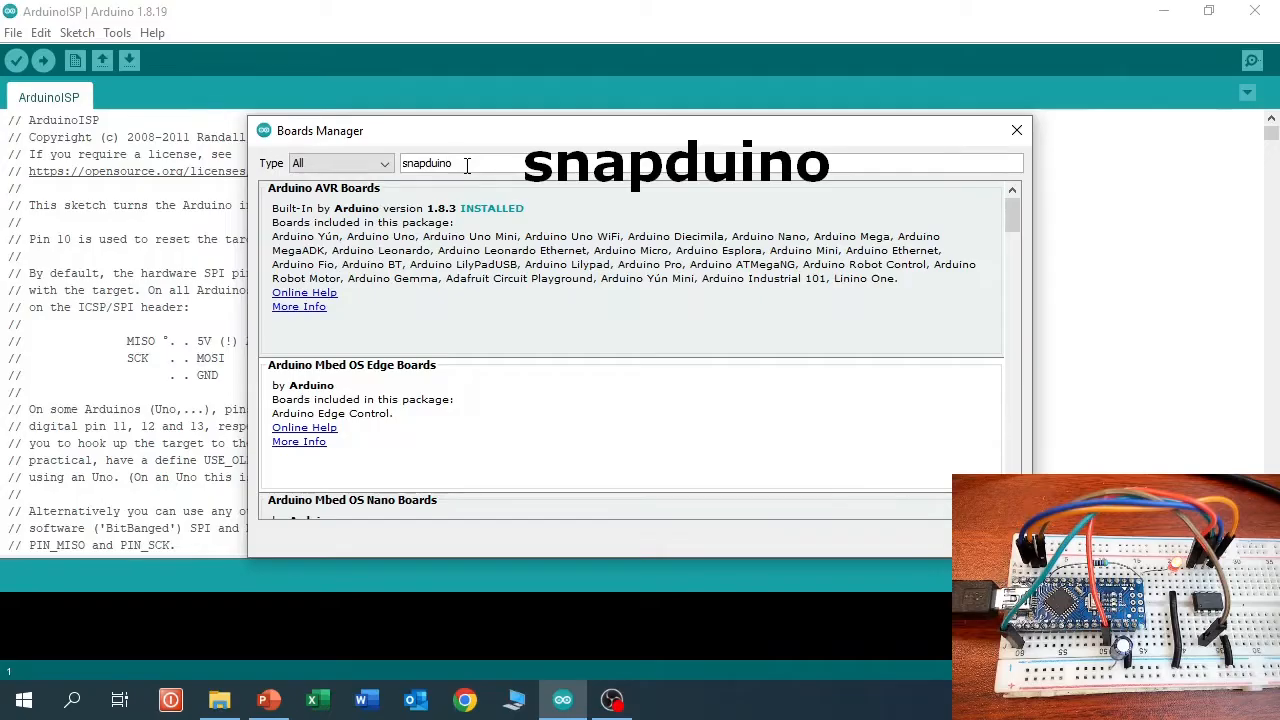
{"action": "type", "text": "snapduino"}
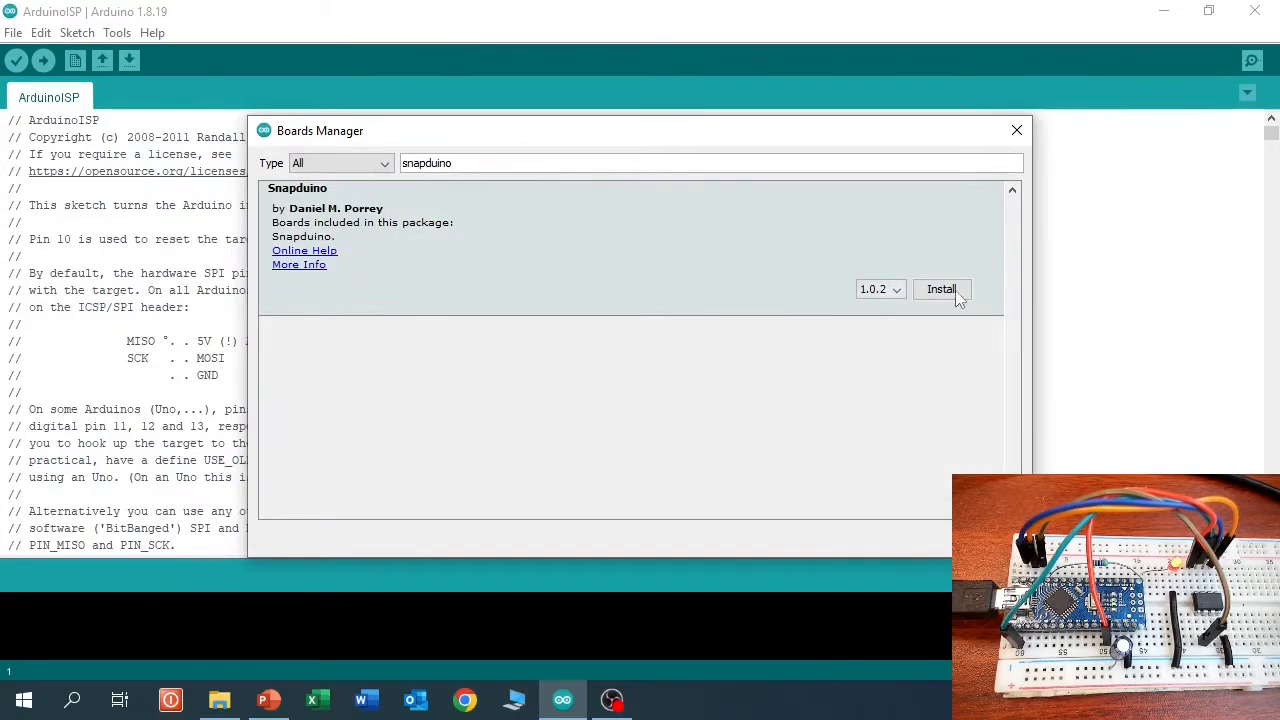
{"action": "left_click", "coordinate": [940, 289]}
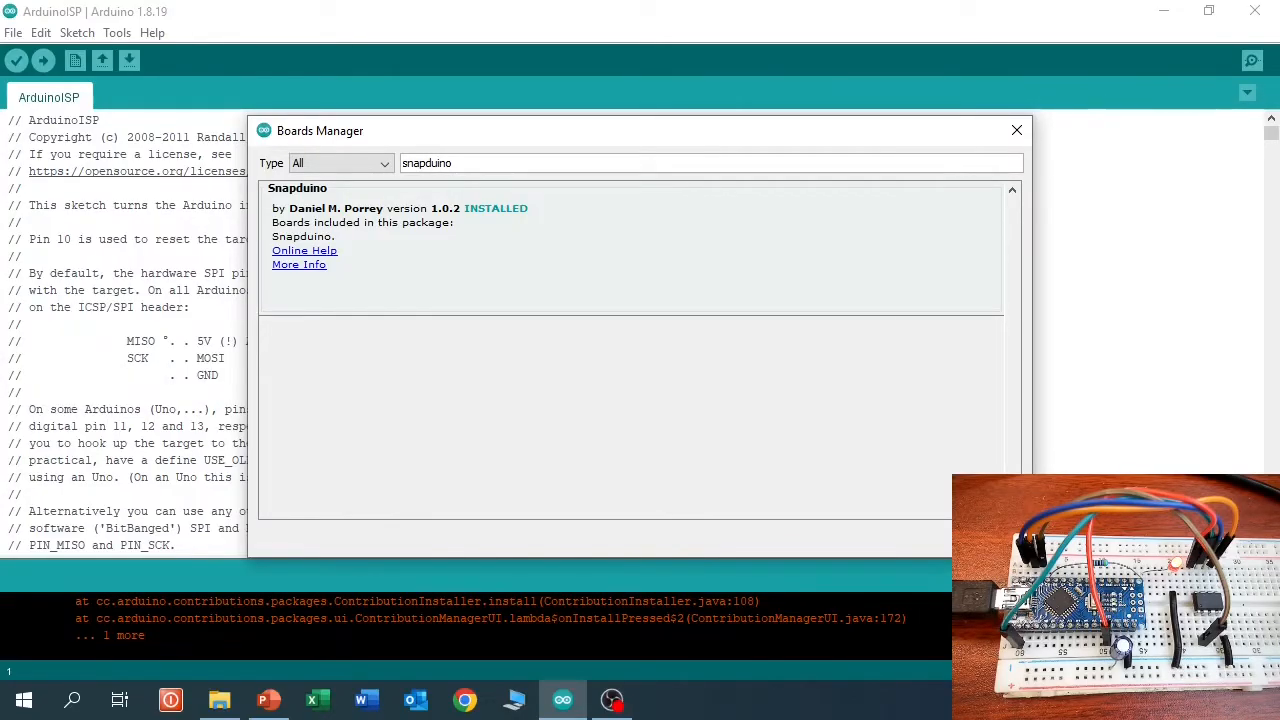
{"action": "left_click", "coordinate": [1016, 130]}
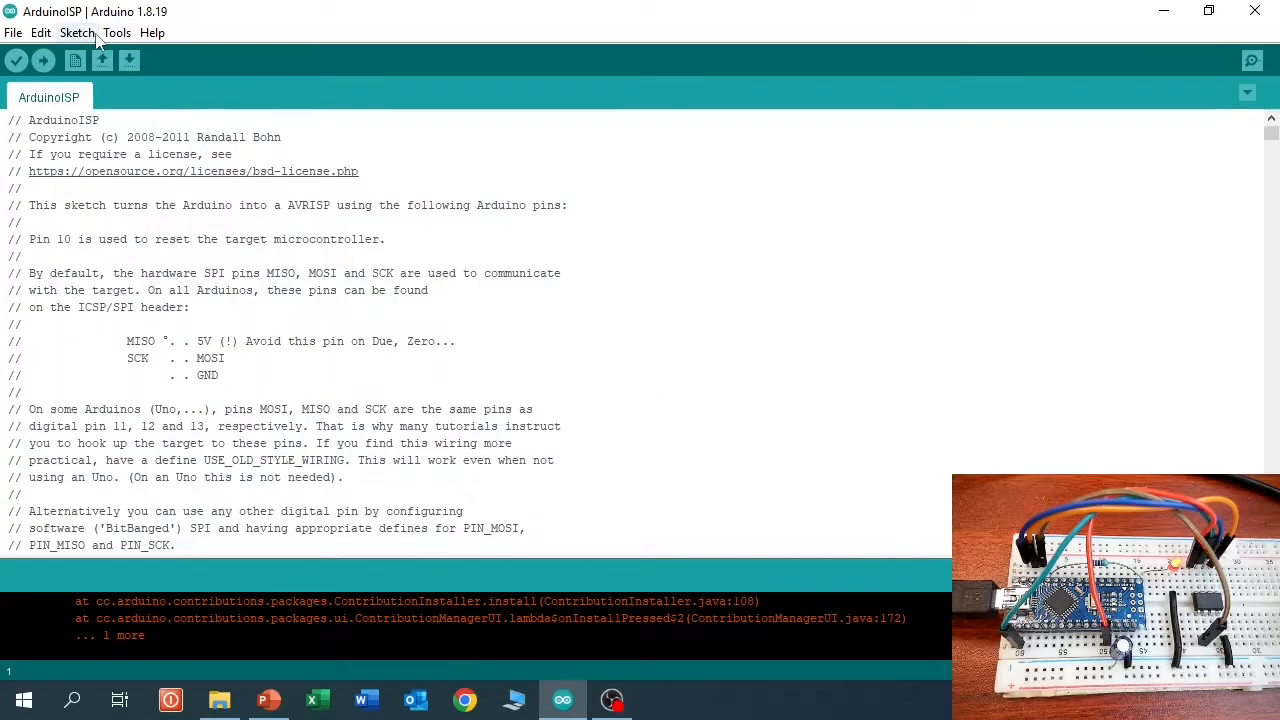
Open the Tools menu to reach the new Snap Circuits board group
{"action": "left_click", "coordinate": [116, 33]}
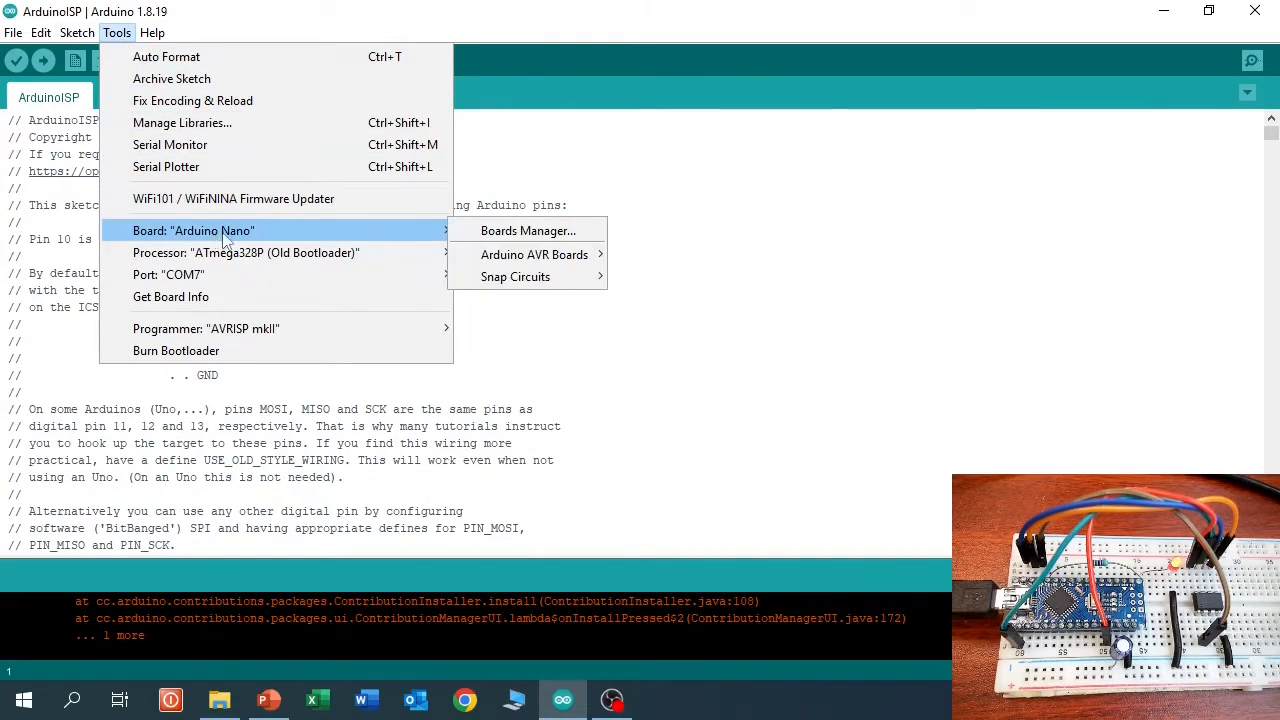
{"action": "mouse_move", "coordinate": [515, 277]}
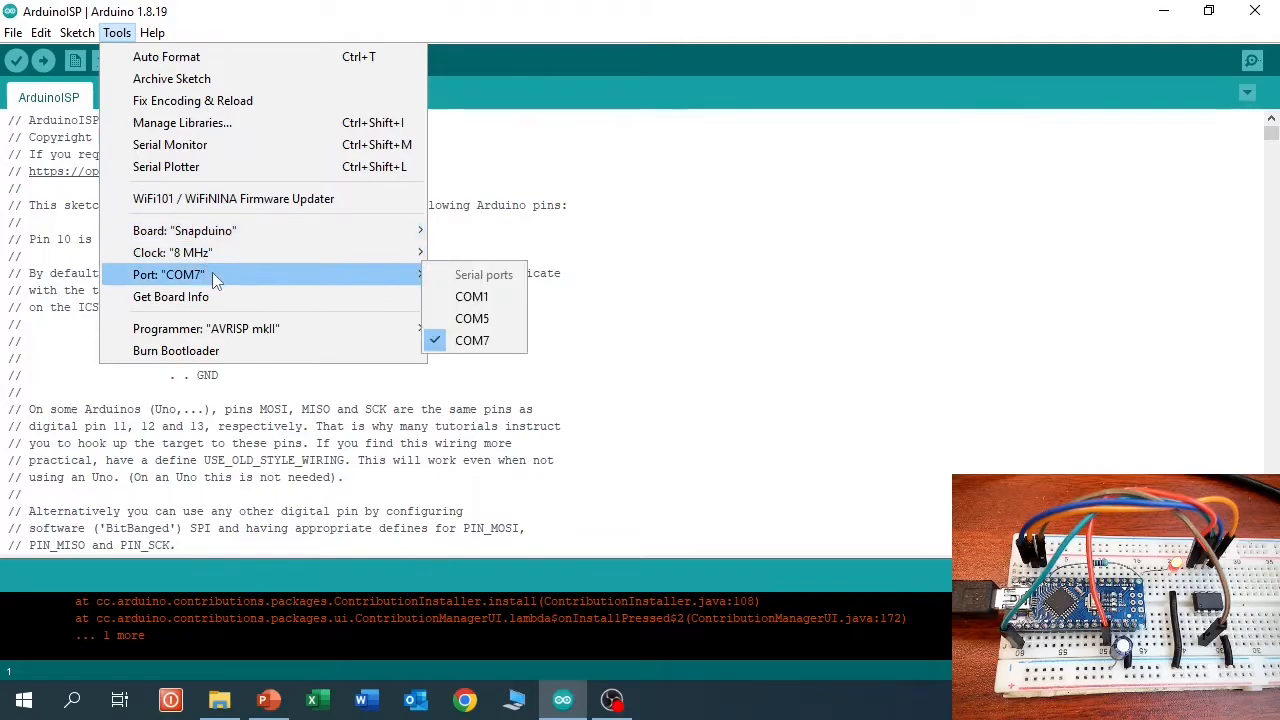
{"action": "mouse_move", "coordinate": [471, 296]}
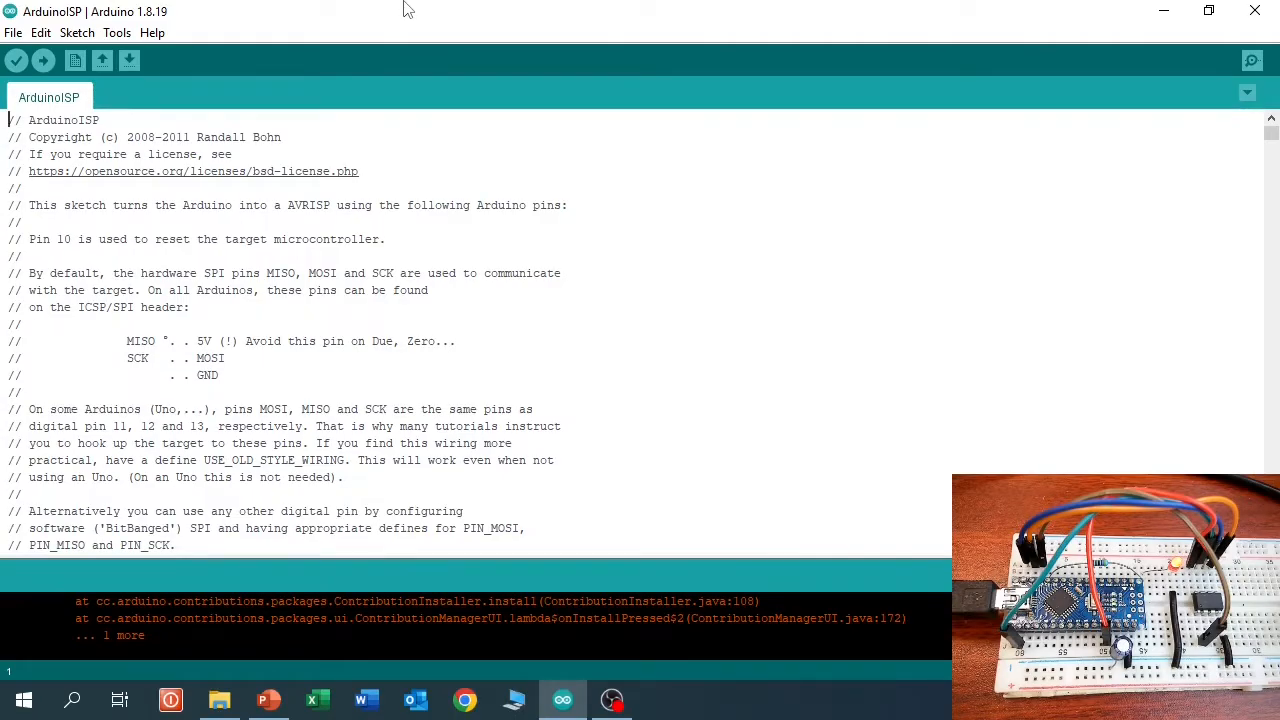
Choose Arduino as ISP from the Tools programmer list
{"action": "left_click", "coordinate": [116, 33]}
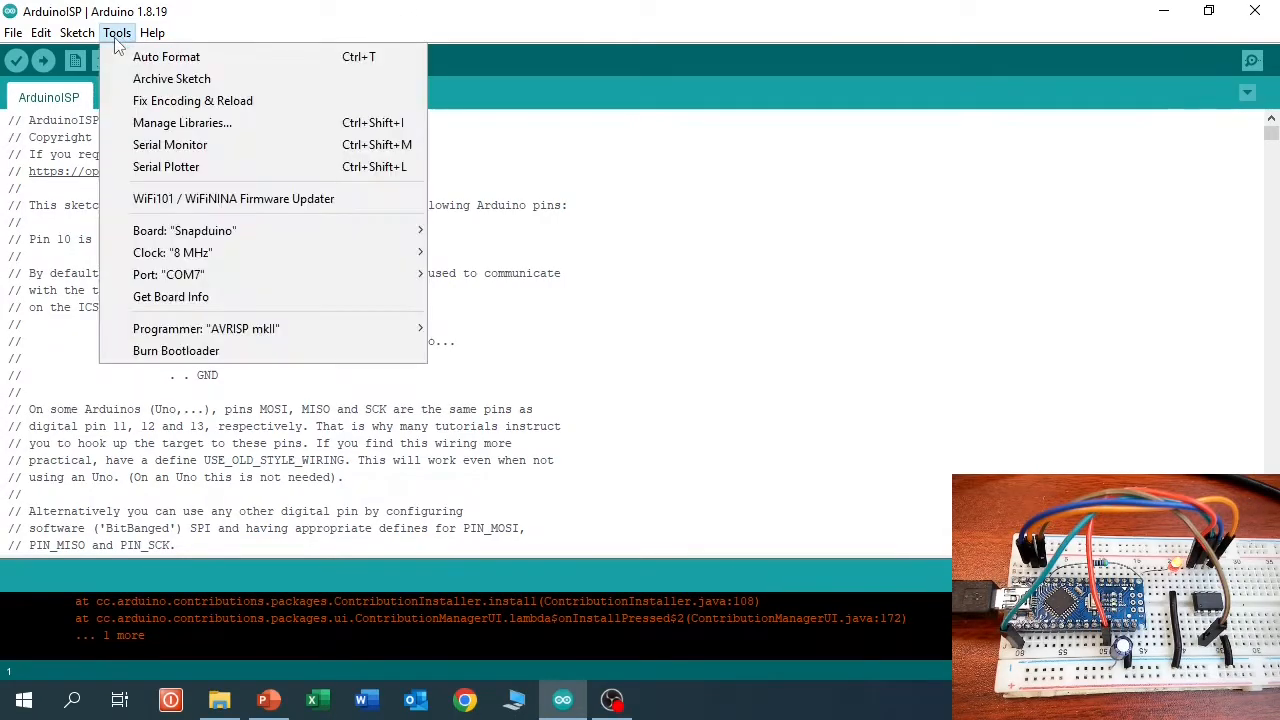
{"action": "mouse_move", "coordinate": [168, 274]}
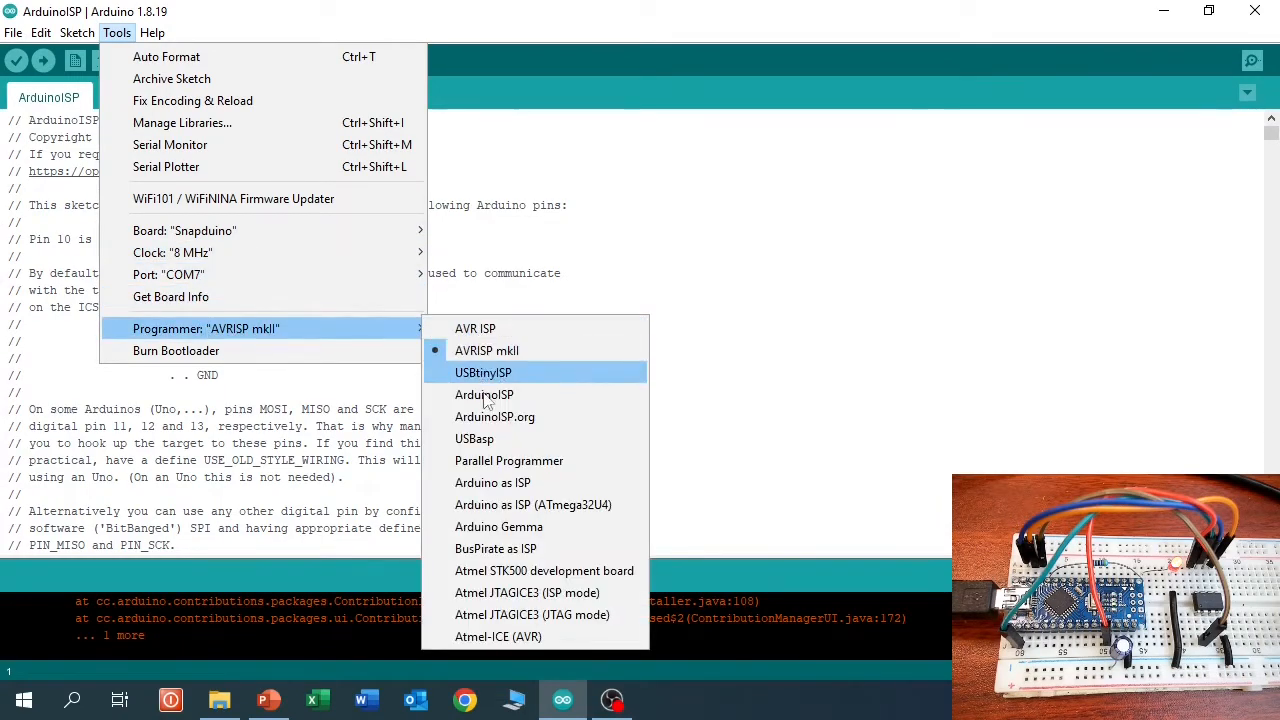
{"action": "mouse_move", "coordinate": [533, 504]}
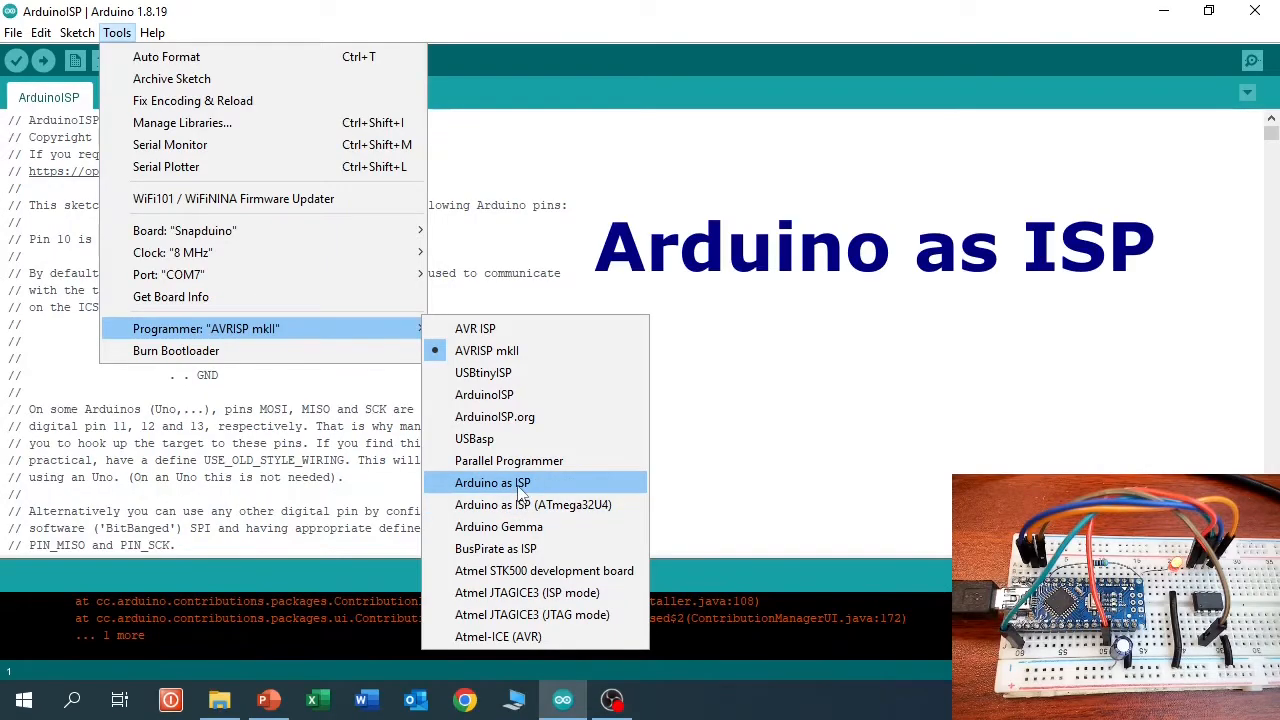
{"action": "left_click", "coordinate": [492, 483]}
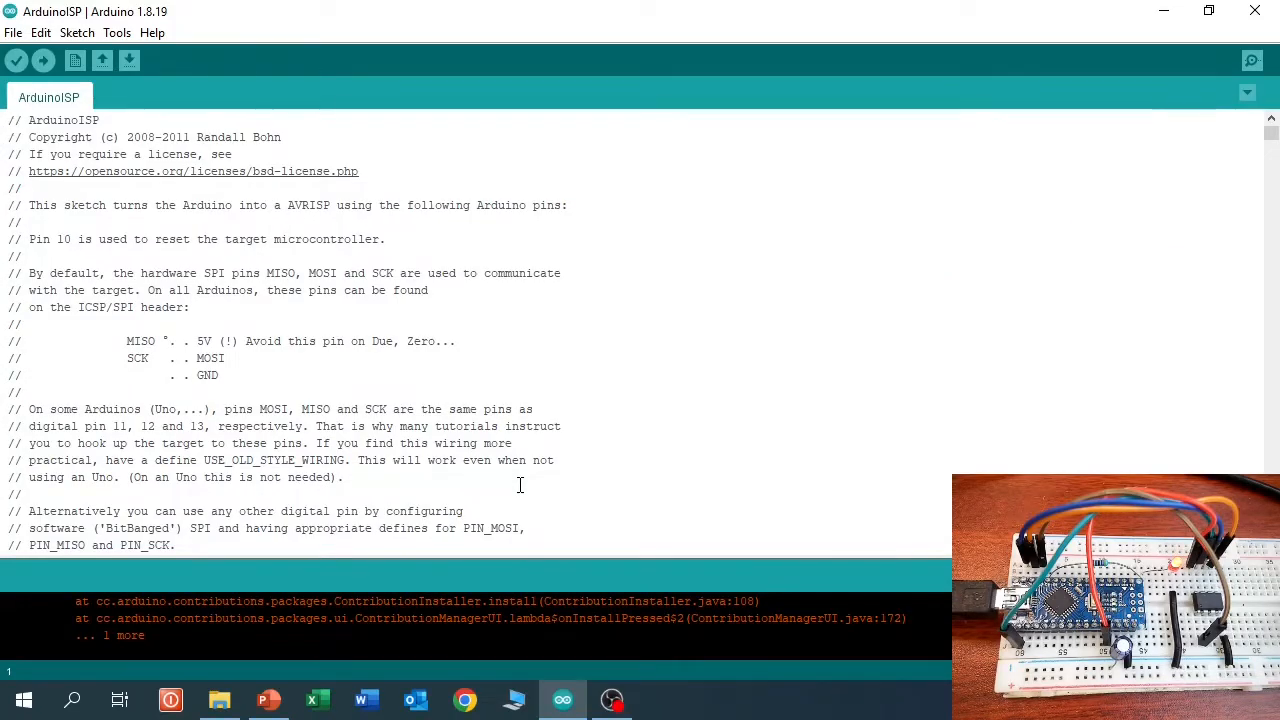
Burn the bootloader onto the Snapduino chip using Arduino as ISP
{"action": "left_click", "coordinate": [116, 32]}
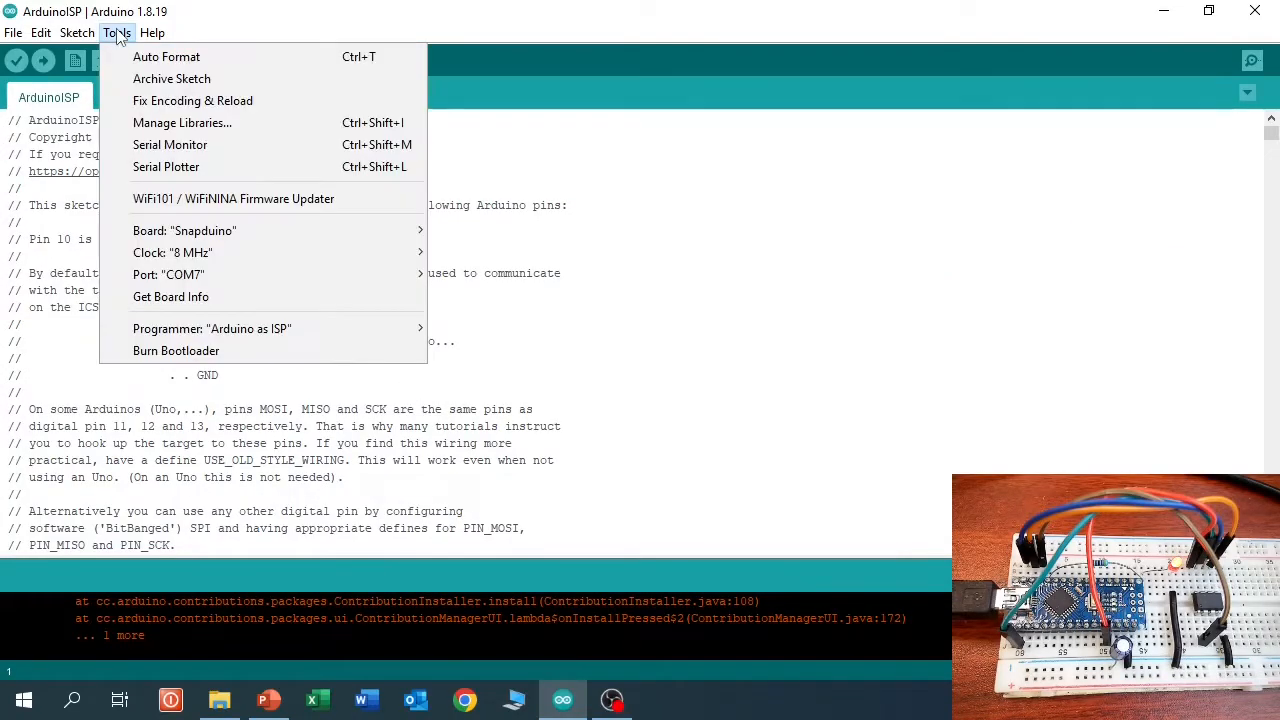
{"action": "left_click", "coordinate": [176, 350]}
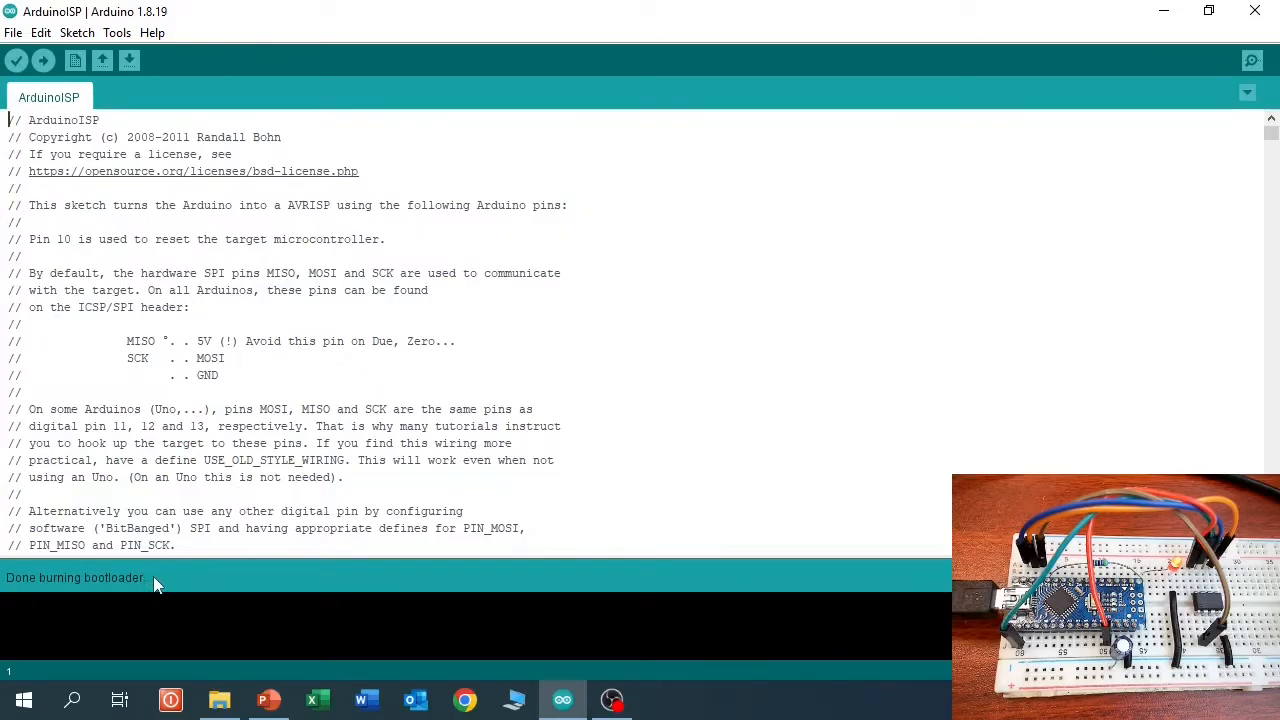
{"action": "mouse_move", "coordinate": [98, 597]}
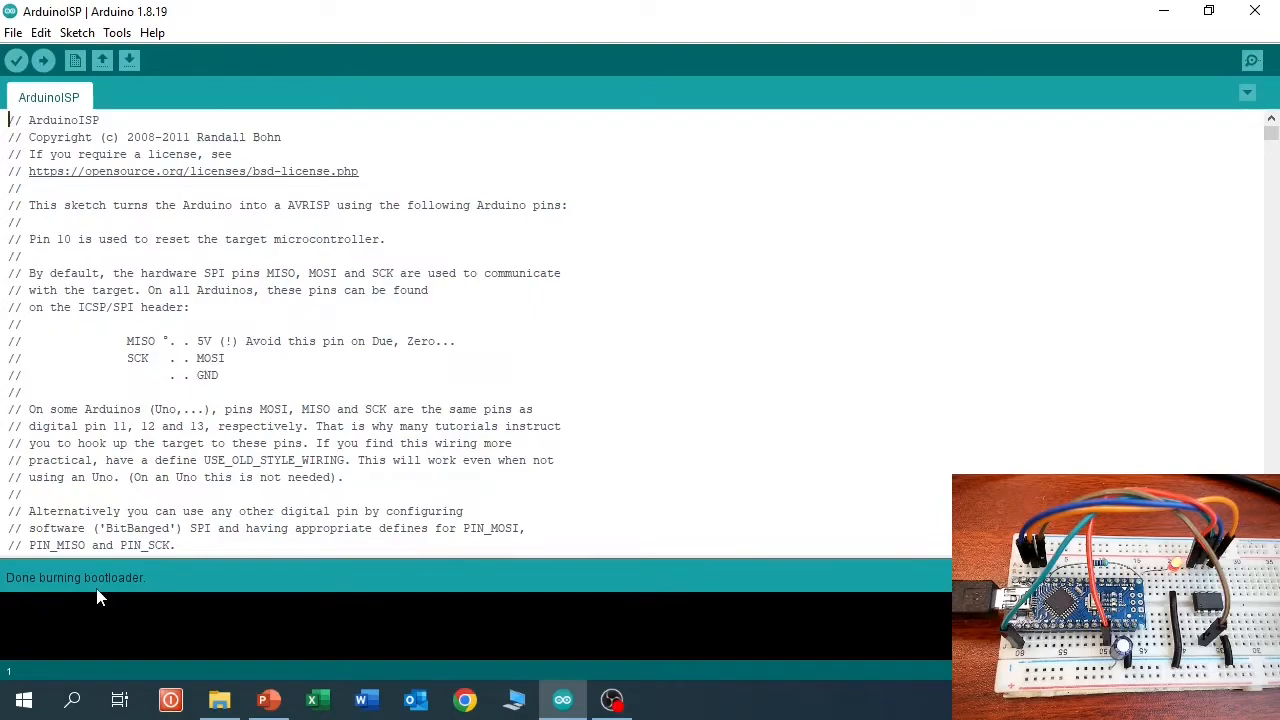
{"action": "mouse_move", "coordinate": [170, 583]}
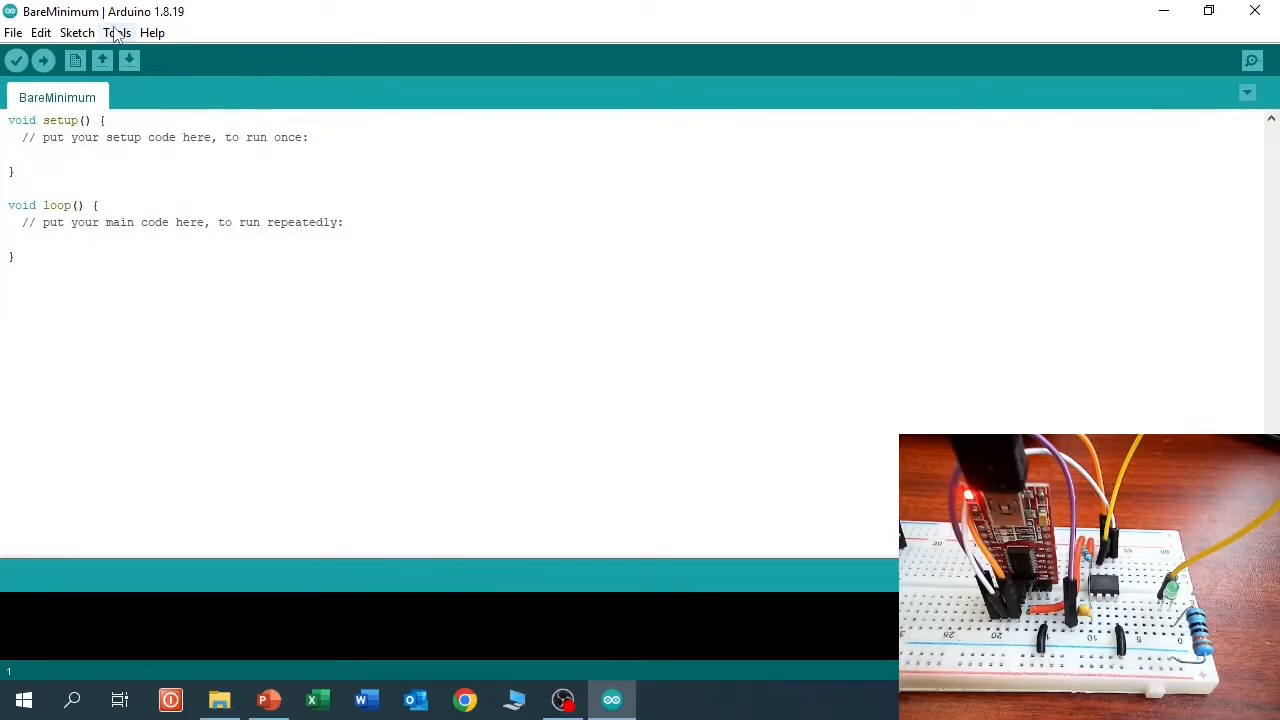
{"action": "left_click", "coordinate": [117, 32]}
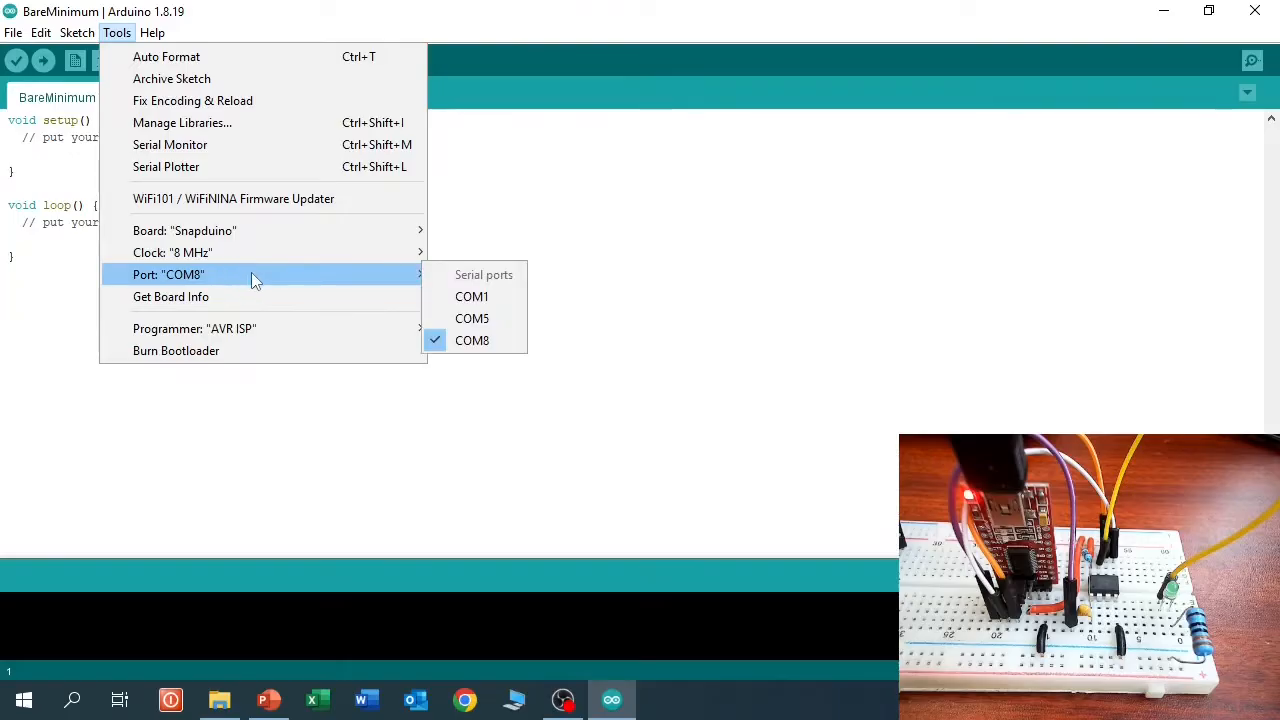
{"action": "mouse_move", "coordinate": [472, 340]}
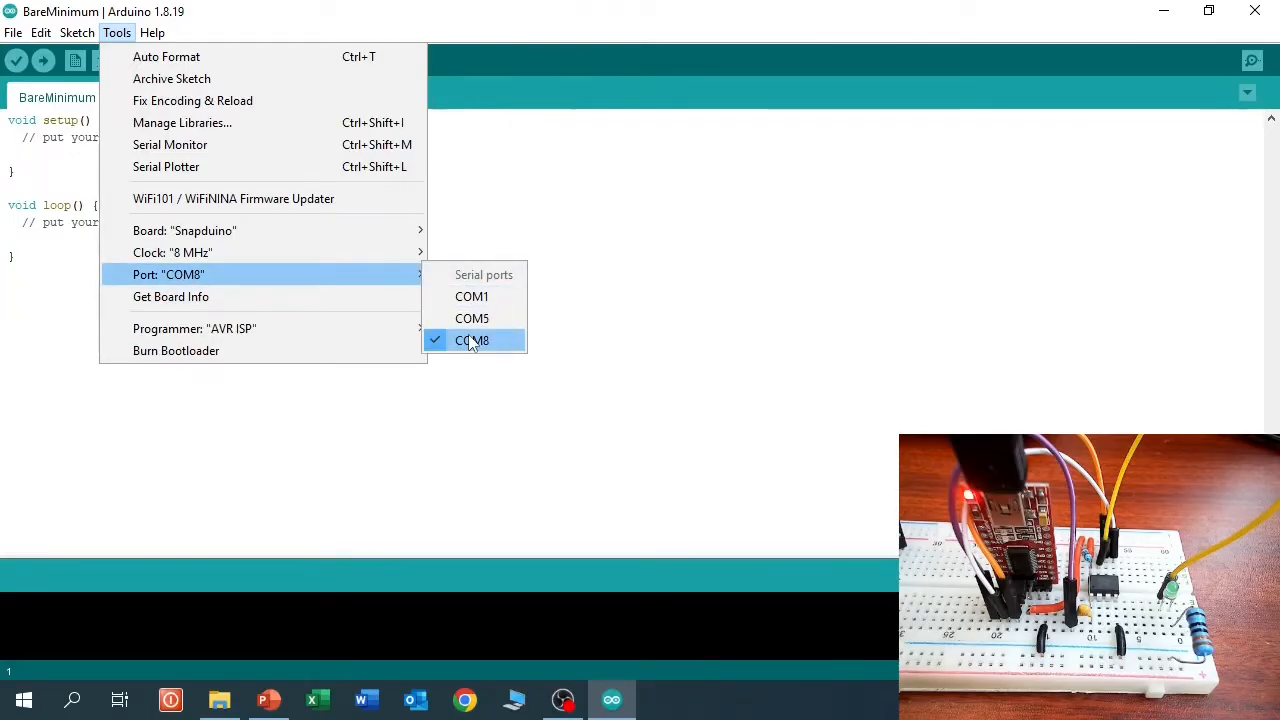
{"action": "left_click", "coordinate": [471, 340]}
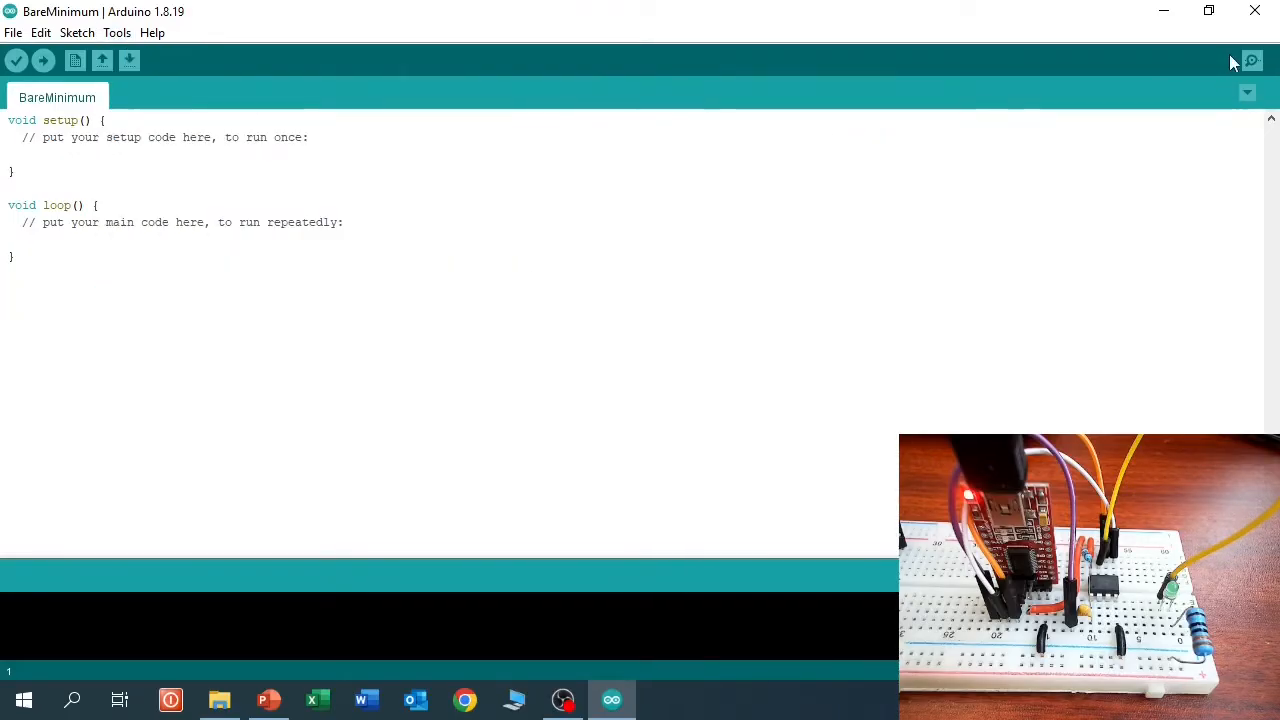
Send 'x' repeatedly in the Serial Monitor until Tiny Tuner saves Final Cal
{"action": "left_click", "coordinate": [1252, 61]}
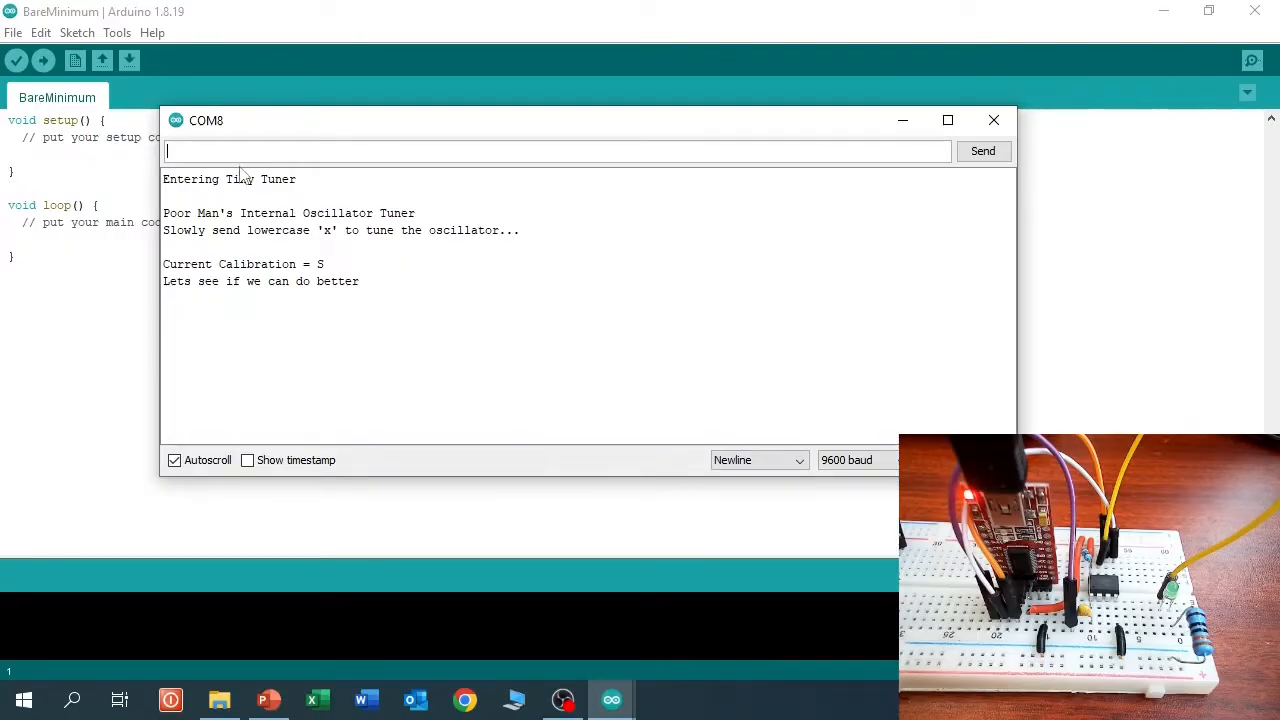
{"action": "type", "text": "x"}
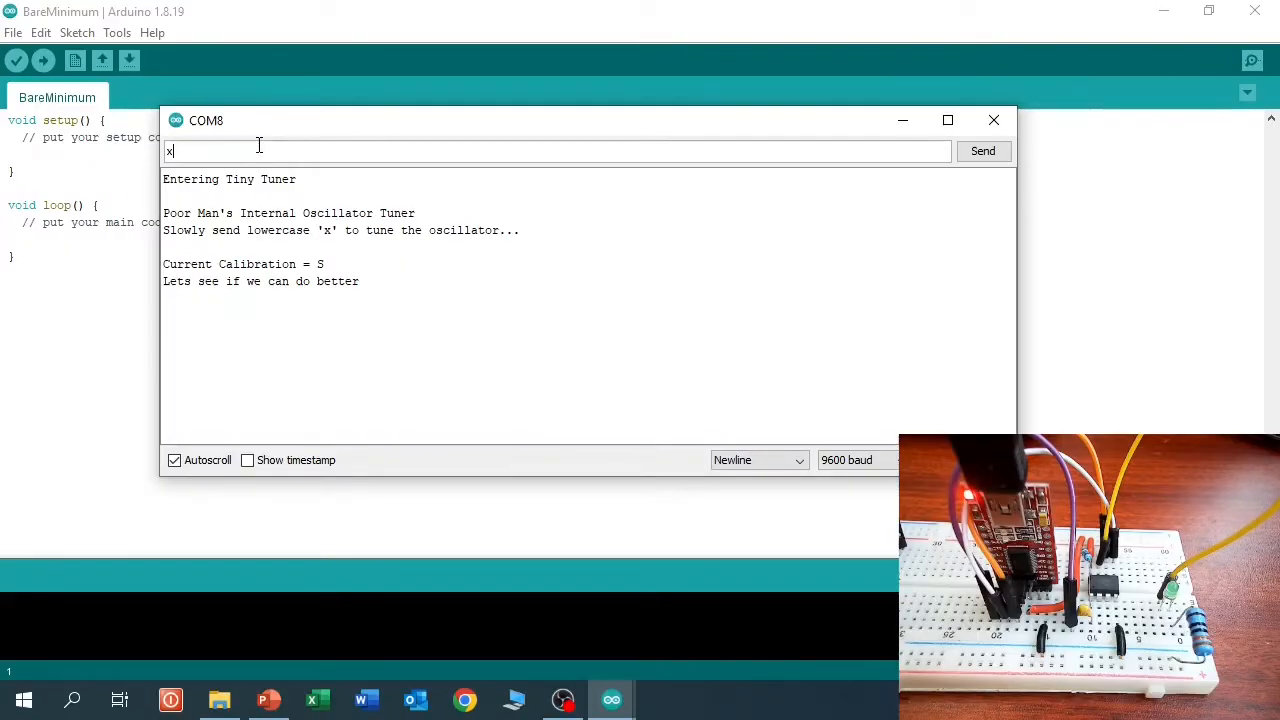
{"action": "left_click", "coordinate": [982, 151]}
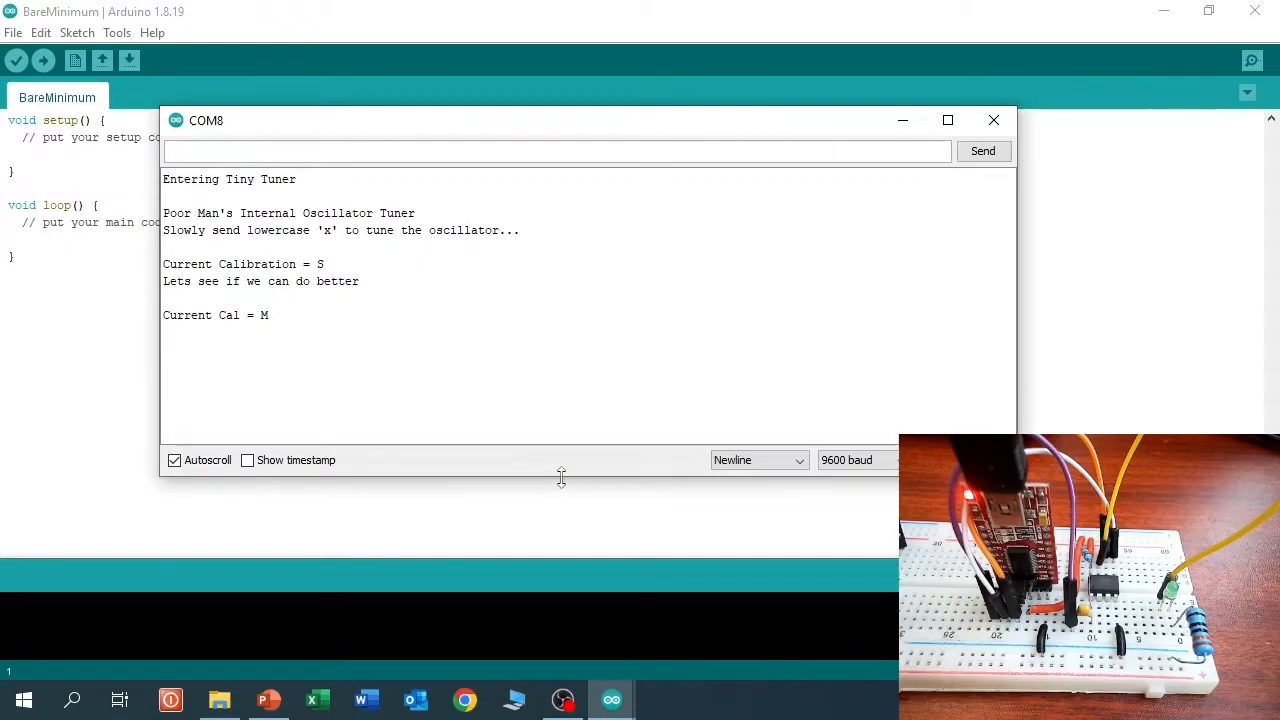
{"action": "type", "text": "x"}
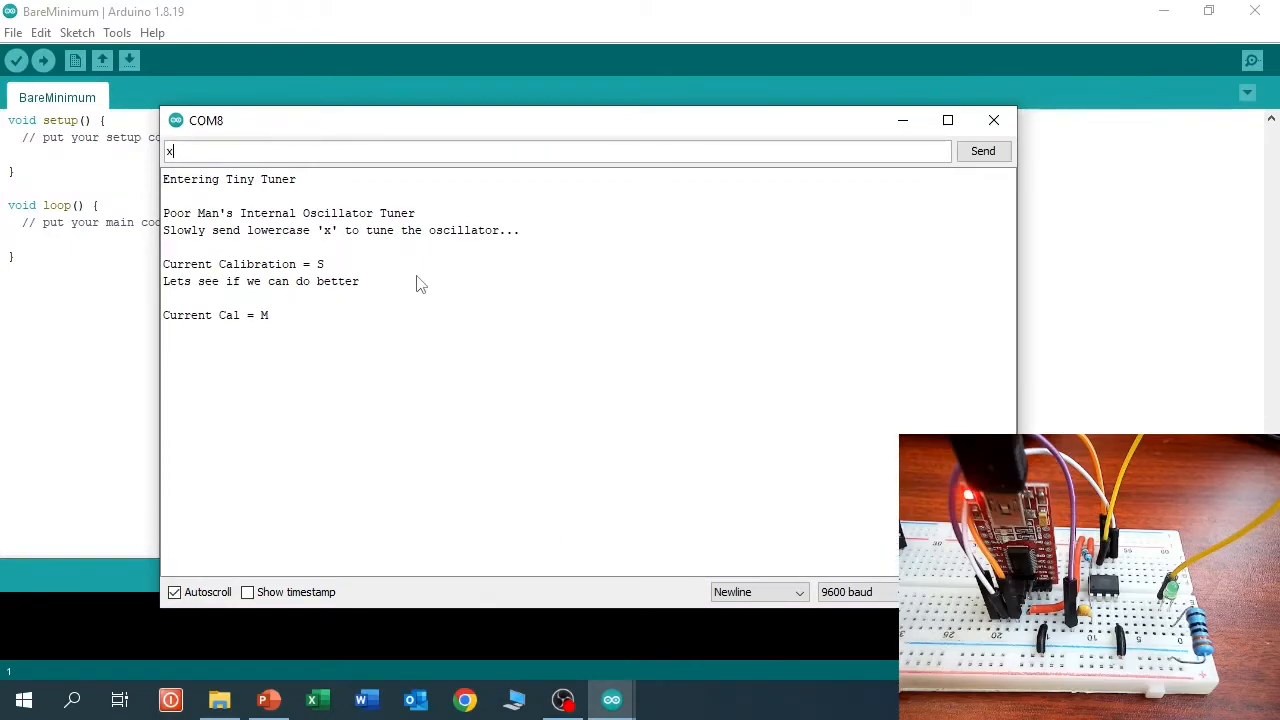
{"action": "left_click", "coordinate": [982, 151]}
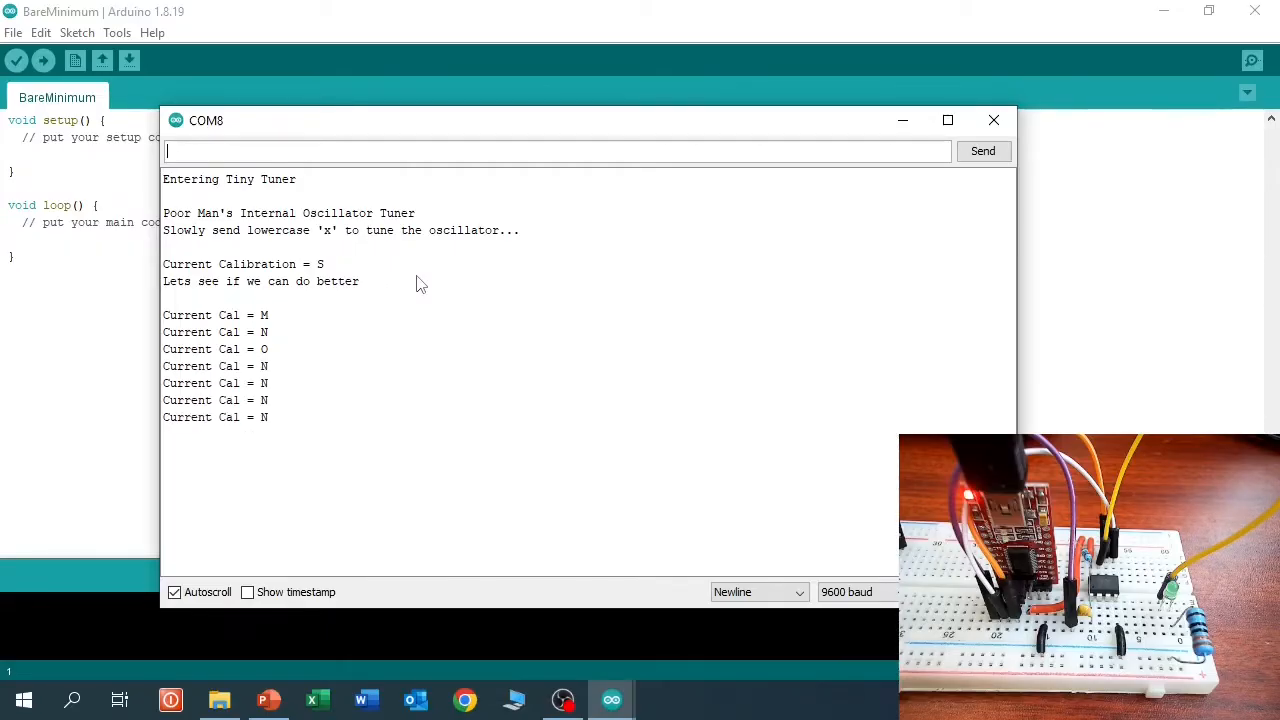
{"action": "type", "text": "x"}
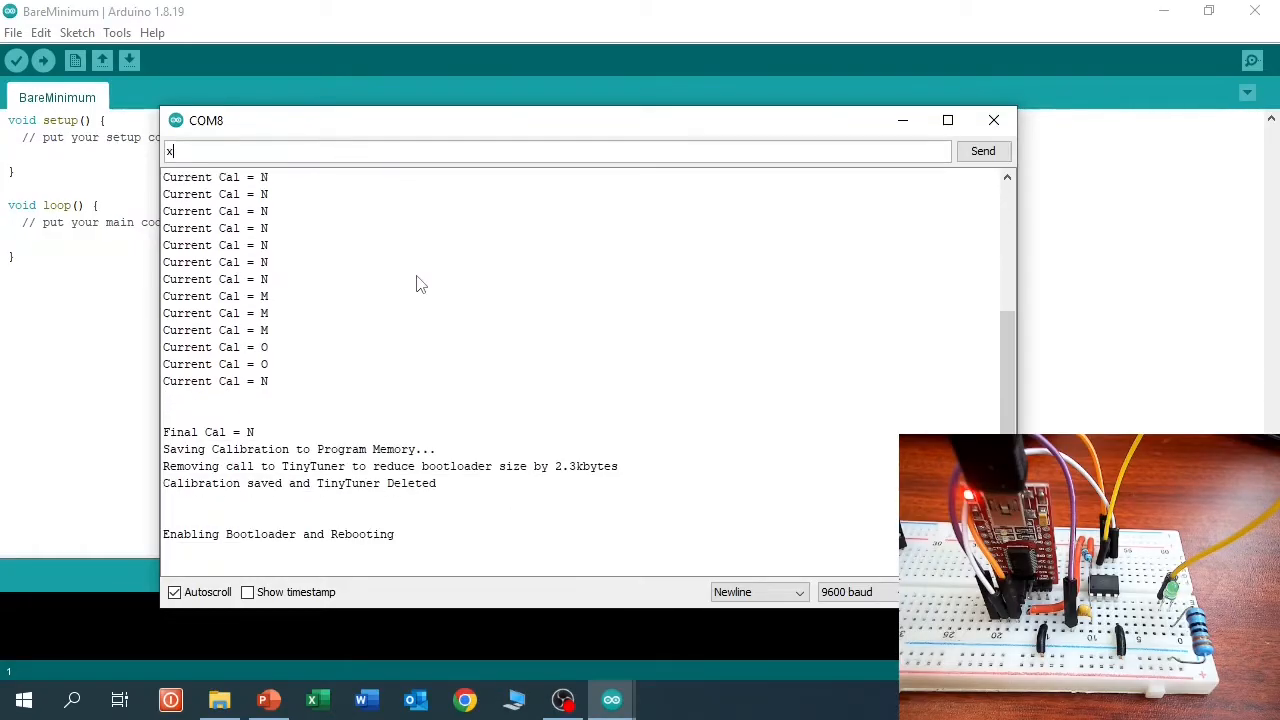
{"action": "mouse_move", "coordinate": [338, 348]}
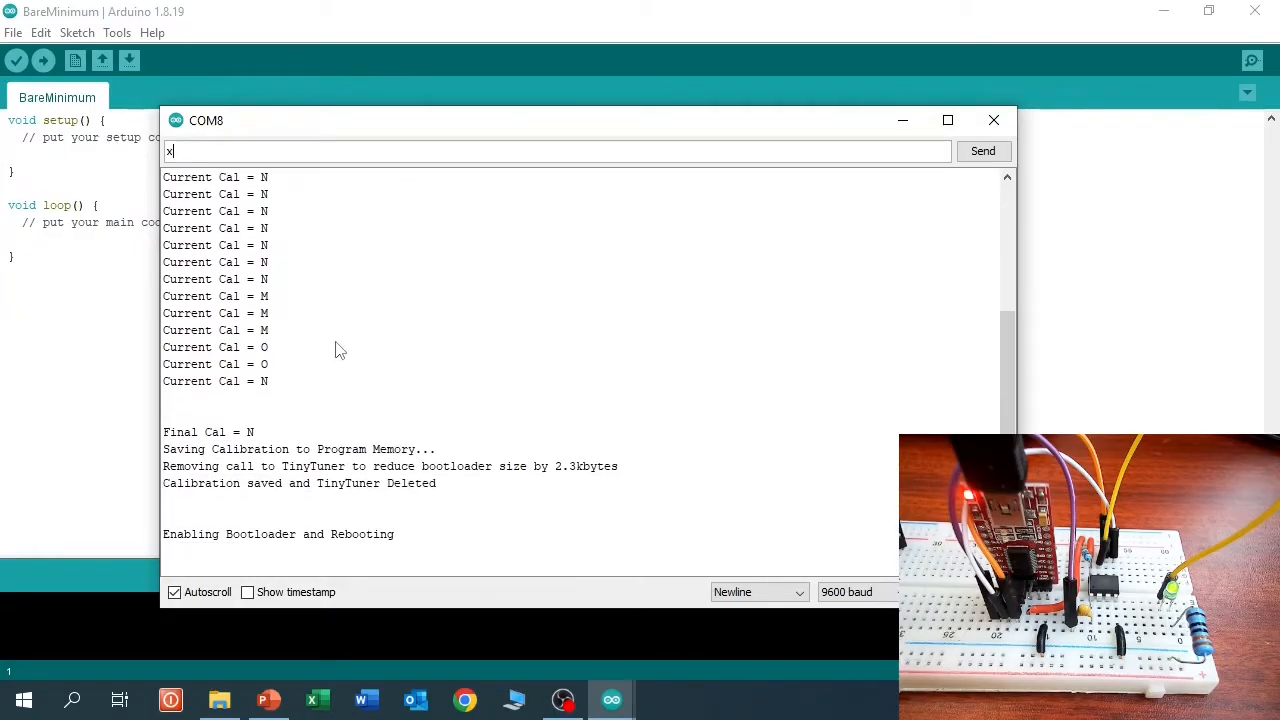
{"action": "mouse_move", "coordinate": [205, 558]}
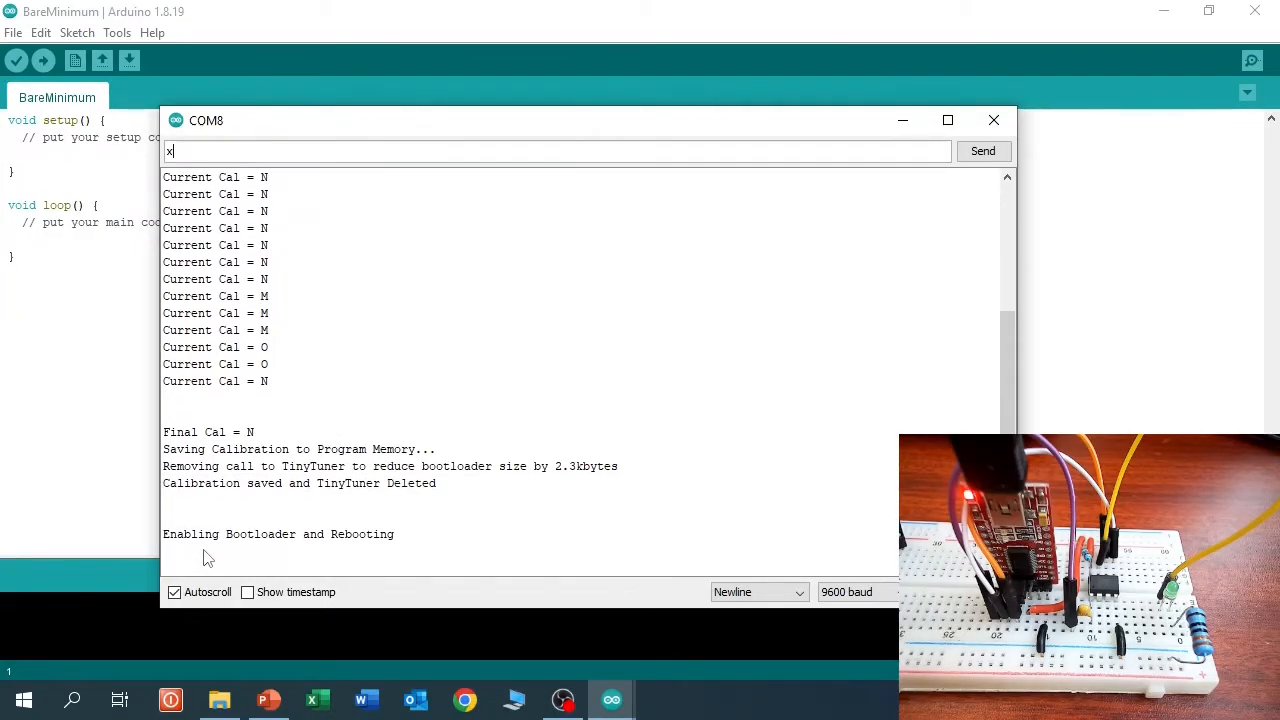
{"action": "mouse_move", "coordinate": [343, 560]}
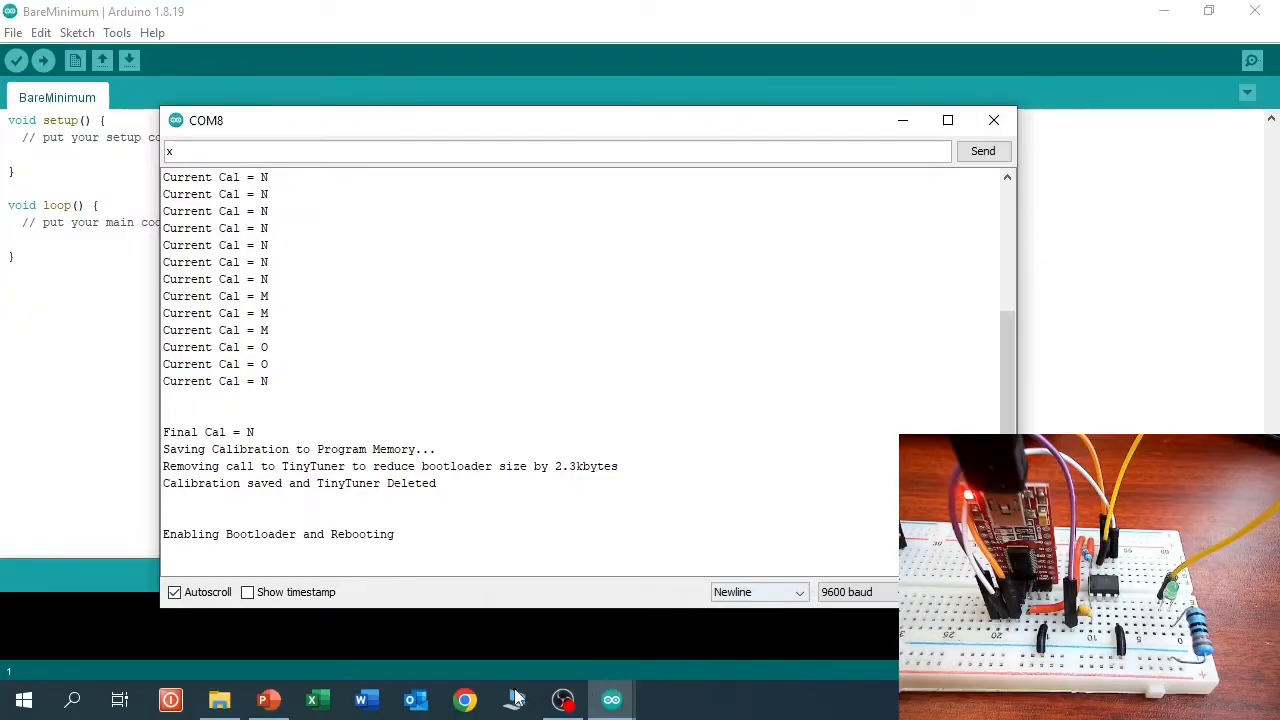
{"action": "left_click", "coordinate": [993, 120]}
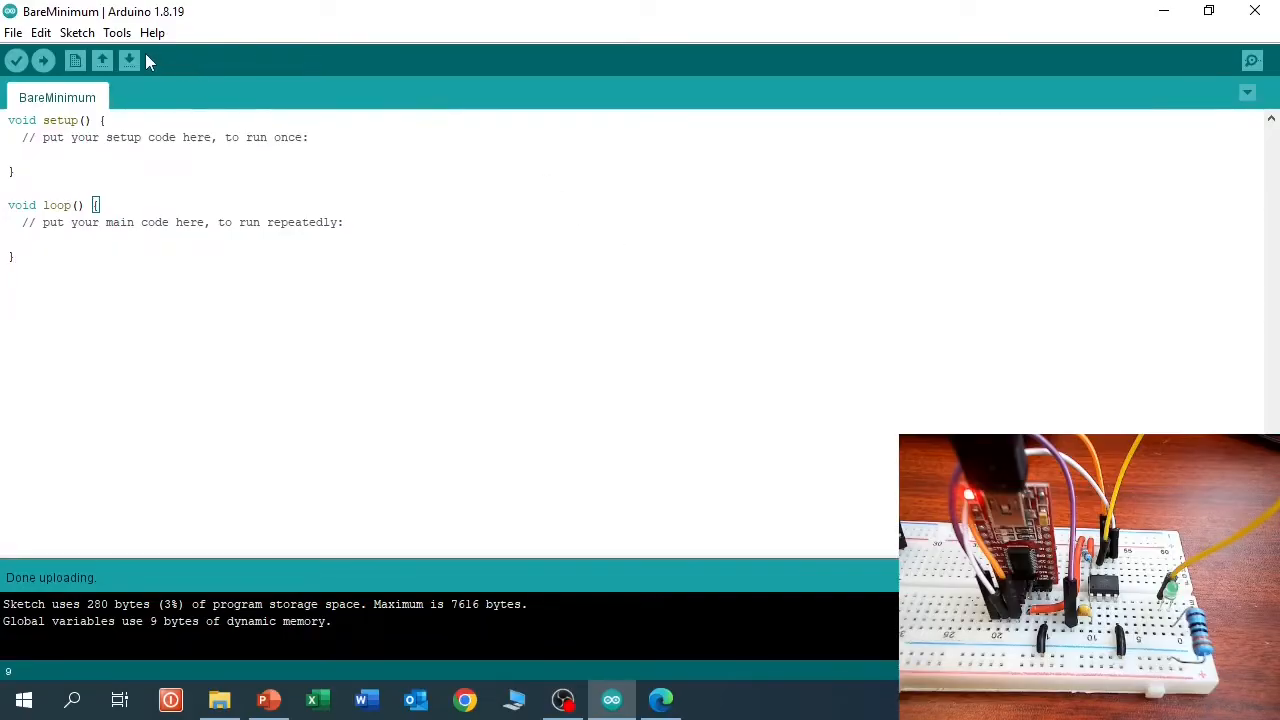
Open the Tools menu after the BareMinimum sketch uploads using 280 bytes
{"action": "left_click", "coordinate": [116, 32]}
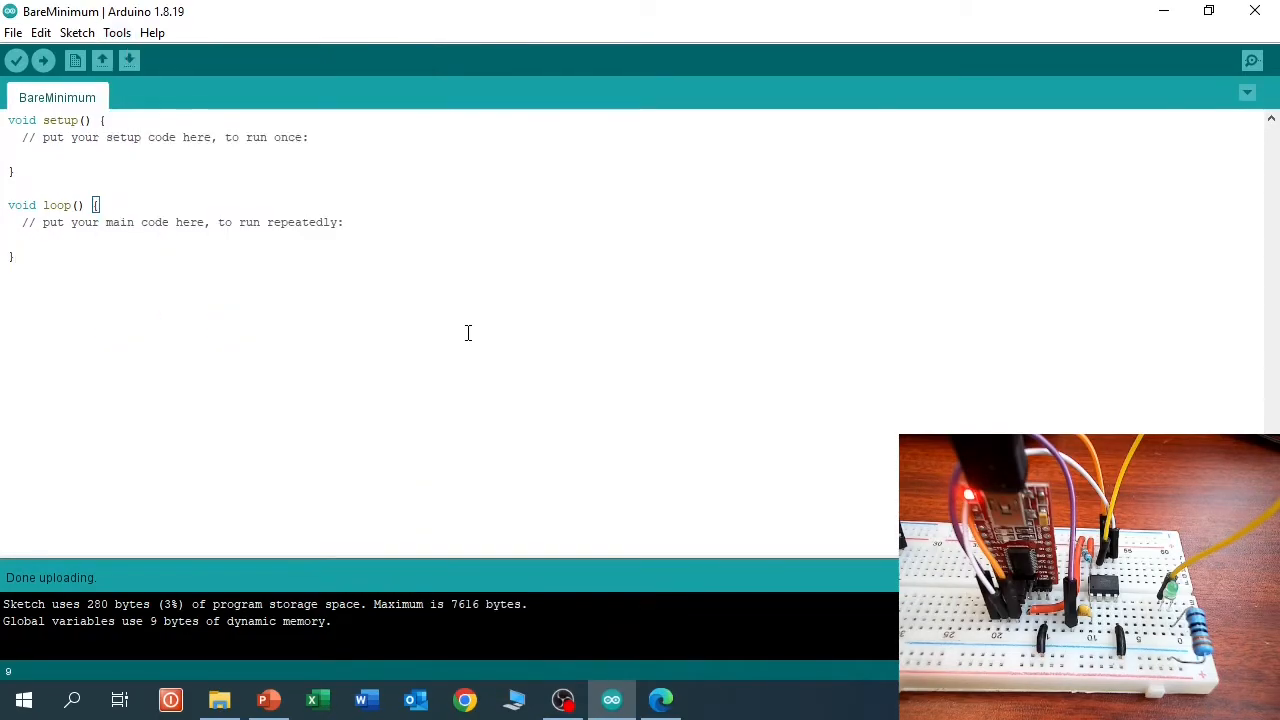
Open the Blink example and replace LED_BUILTIN with 2 in pinMode and digitalWrite
{"action": "left_click", "coordinate": [13, 32]}
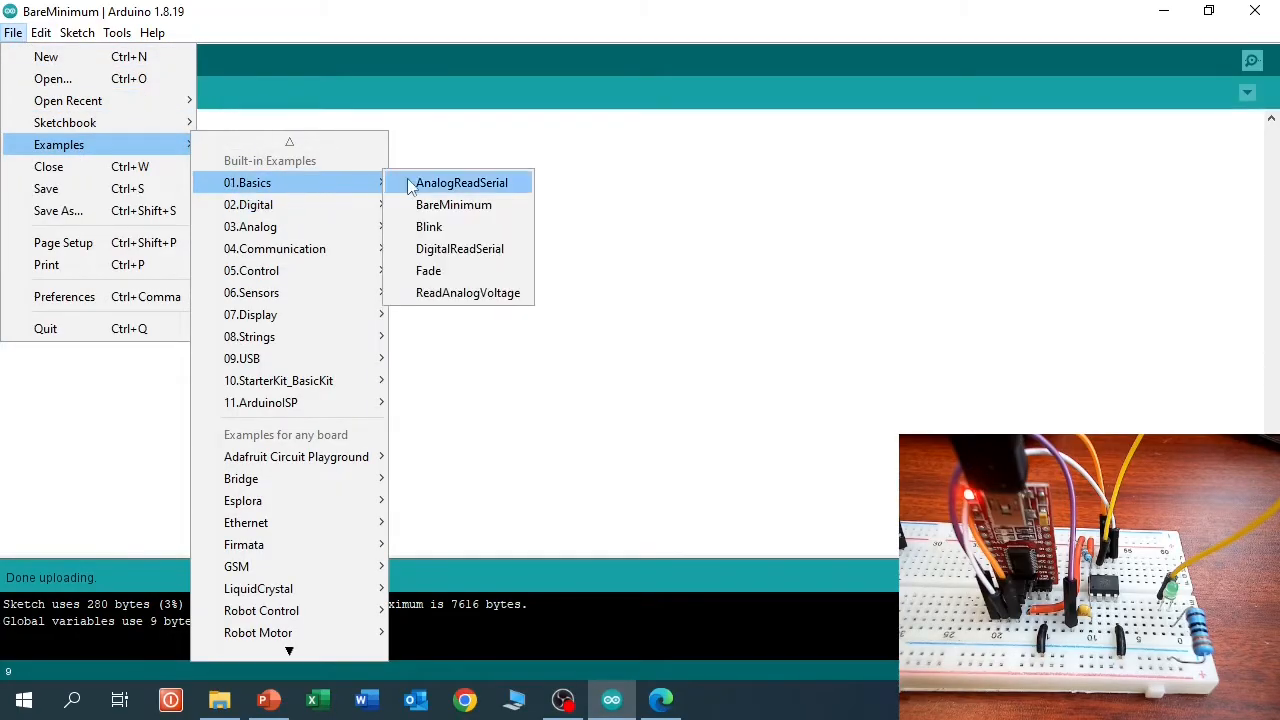
{"action": "left_click", "coordinate": [429, 226]}
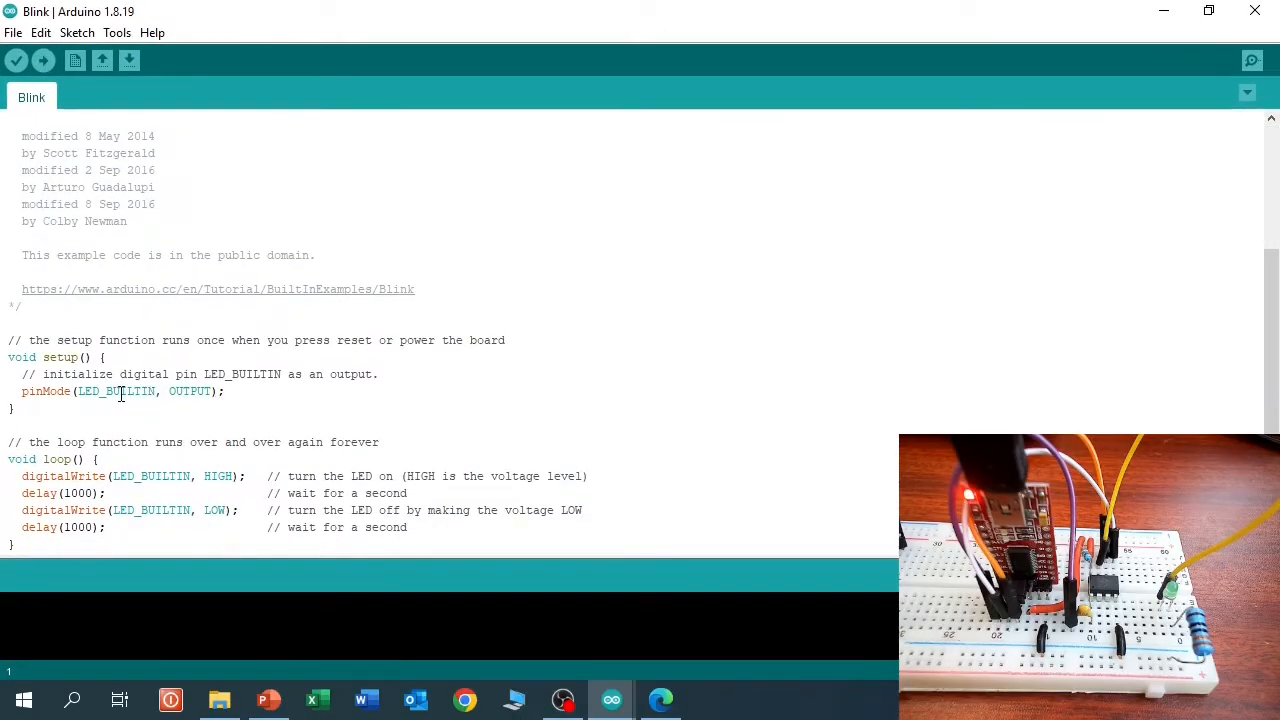
{"action": "type", "text": "2"}
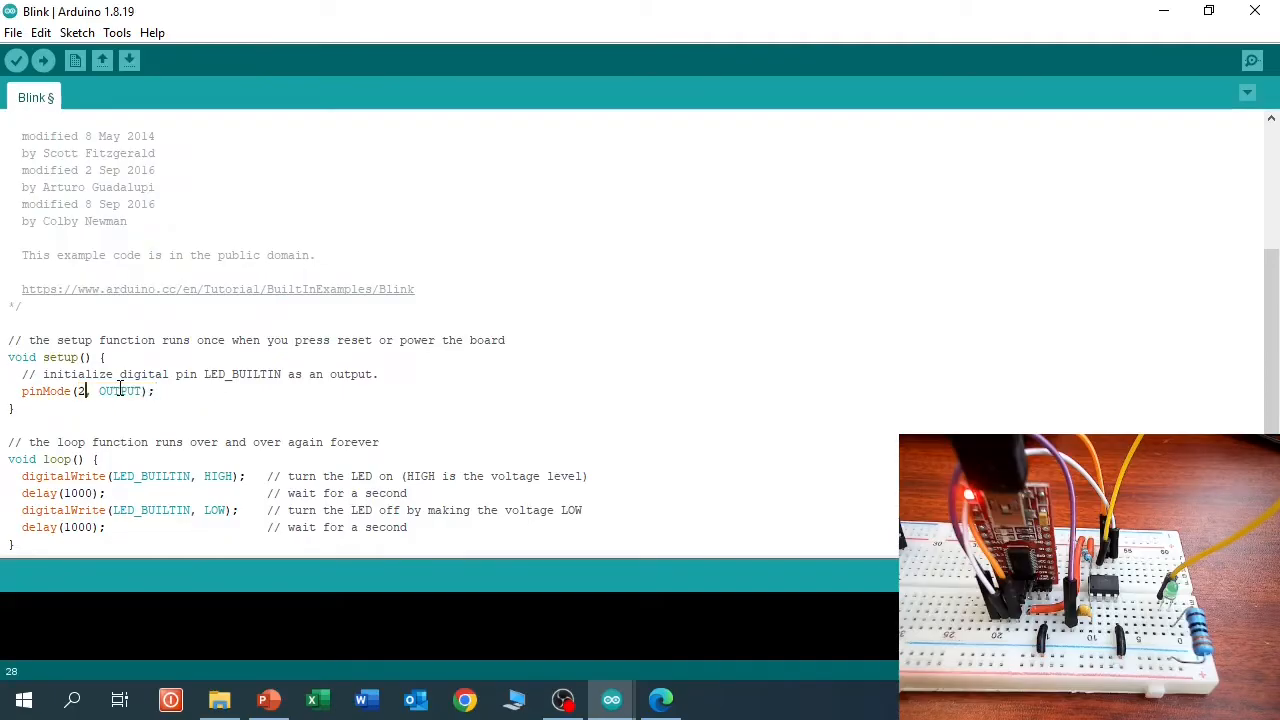
{"action": "type", "text": "2"}
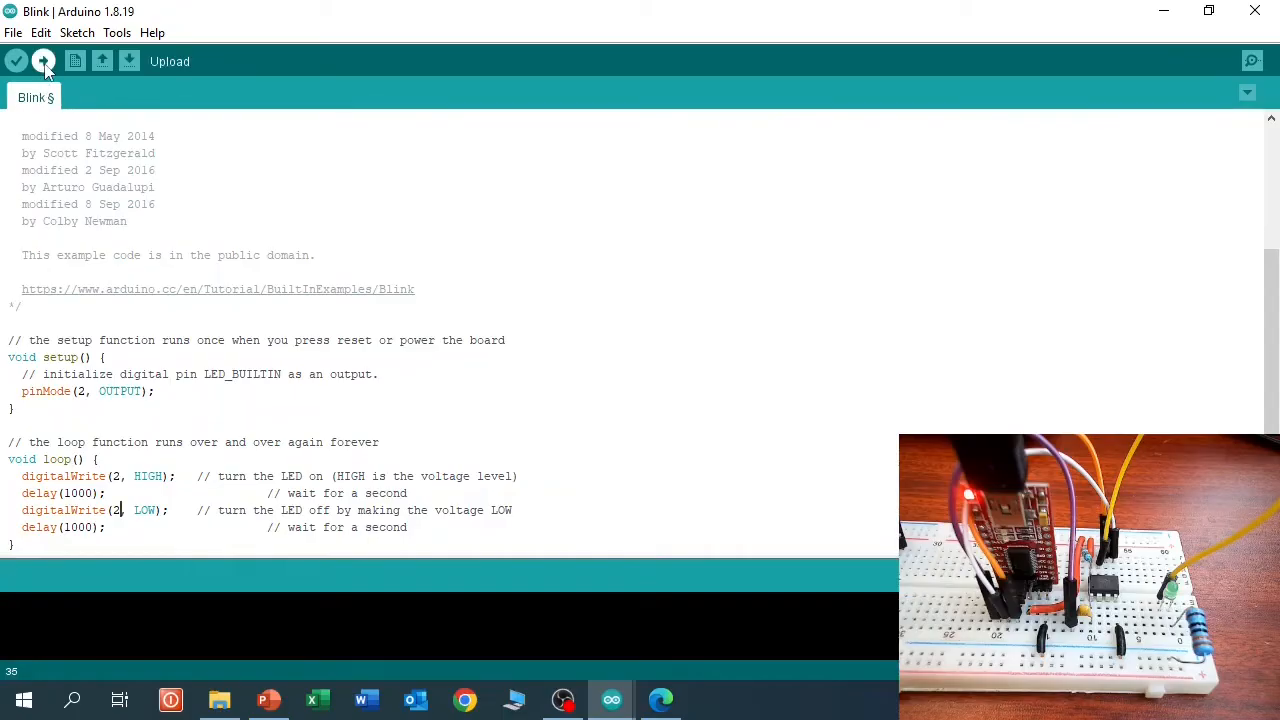
Upload the pin-2 Blink sketch to the ATtiny85, using 682 bytes of program storage
{"action": "left_click", "coordinate": [44, 61]}
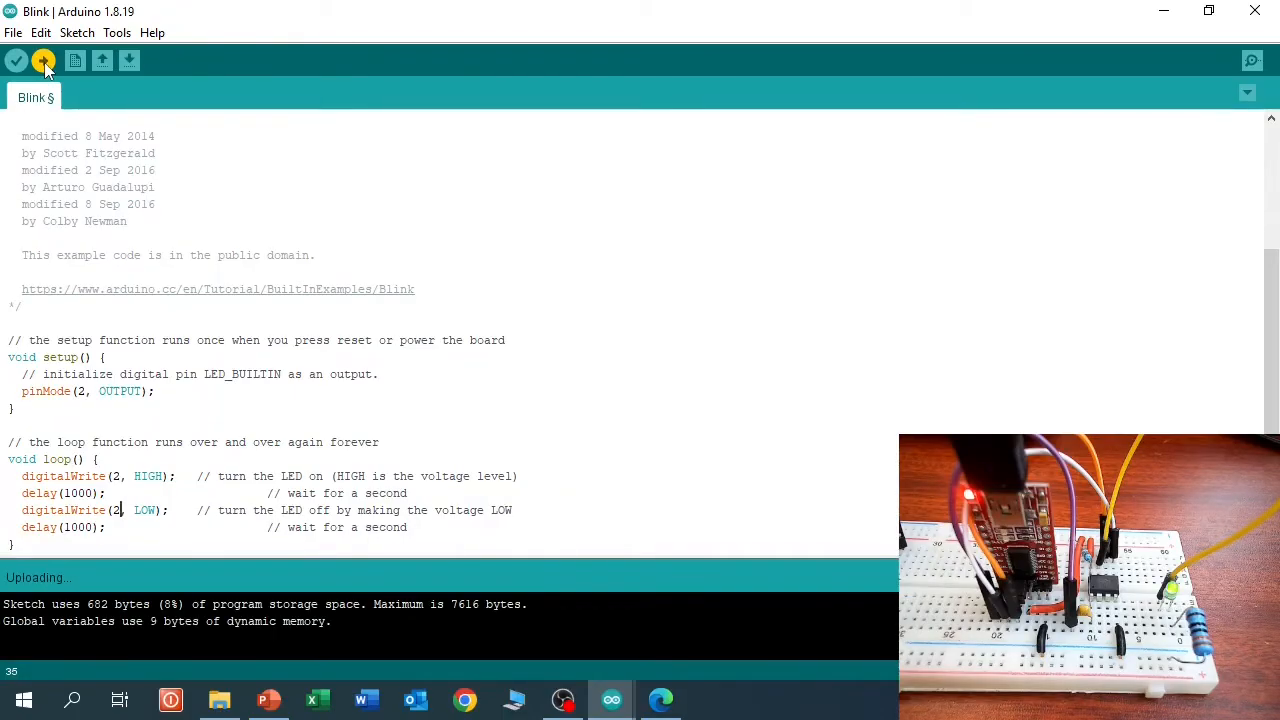
{"action": "left_click", "coordinate": [43, 60]}
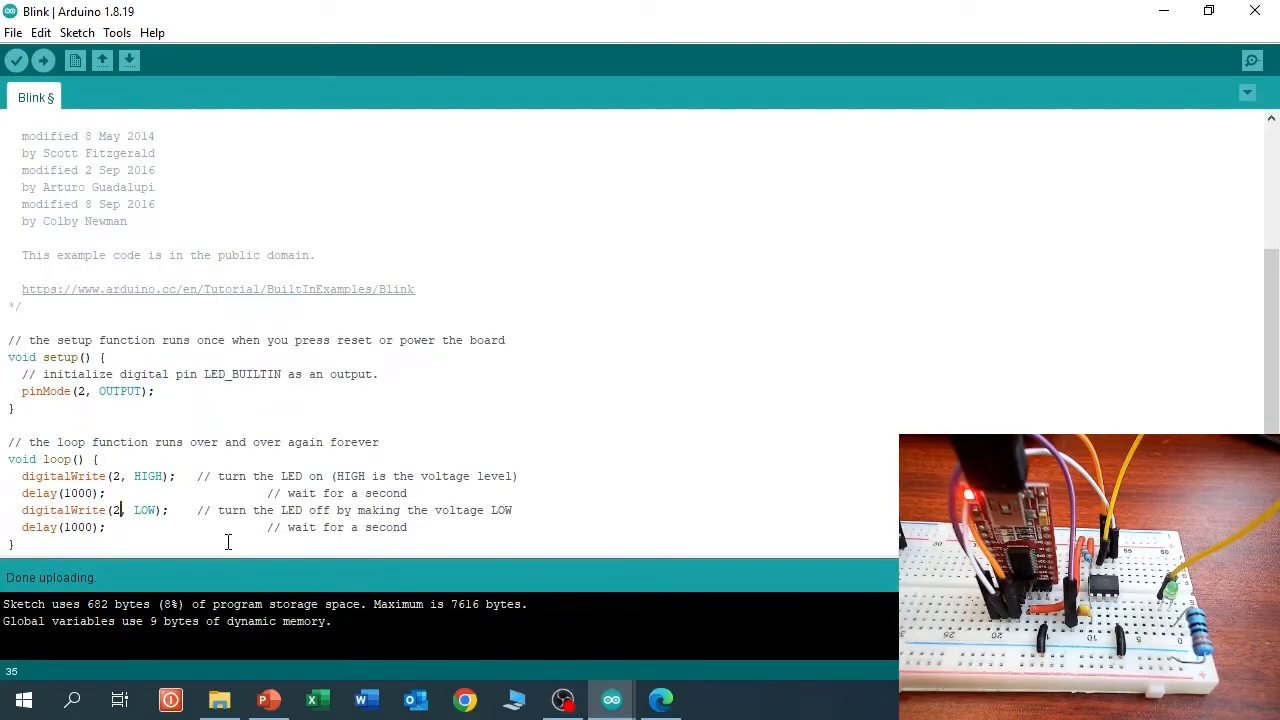
{"action": "mouse_move", "coordinate": [750, 598]}
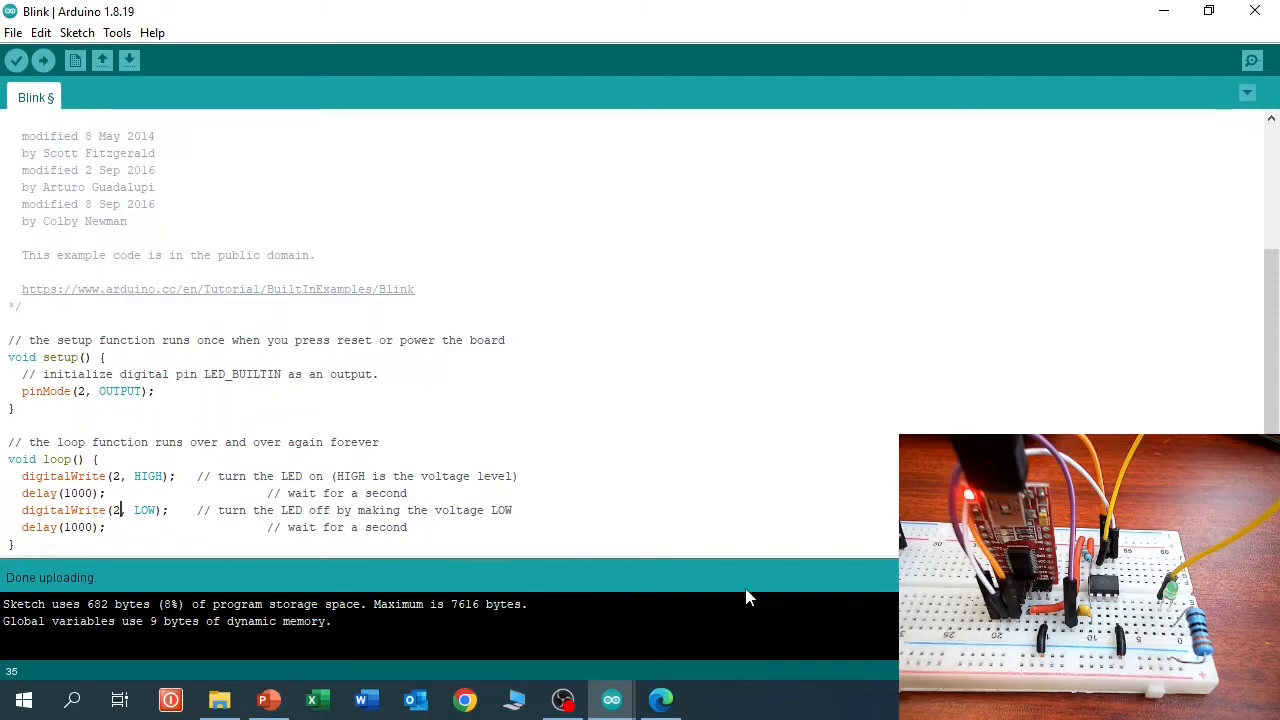
{"action": "mouse_move", "coordinate": [837, 451]}
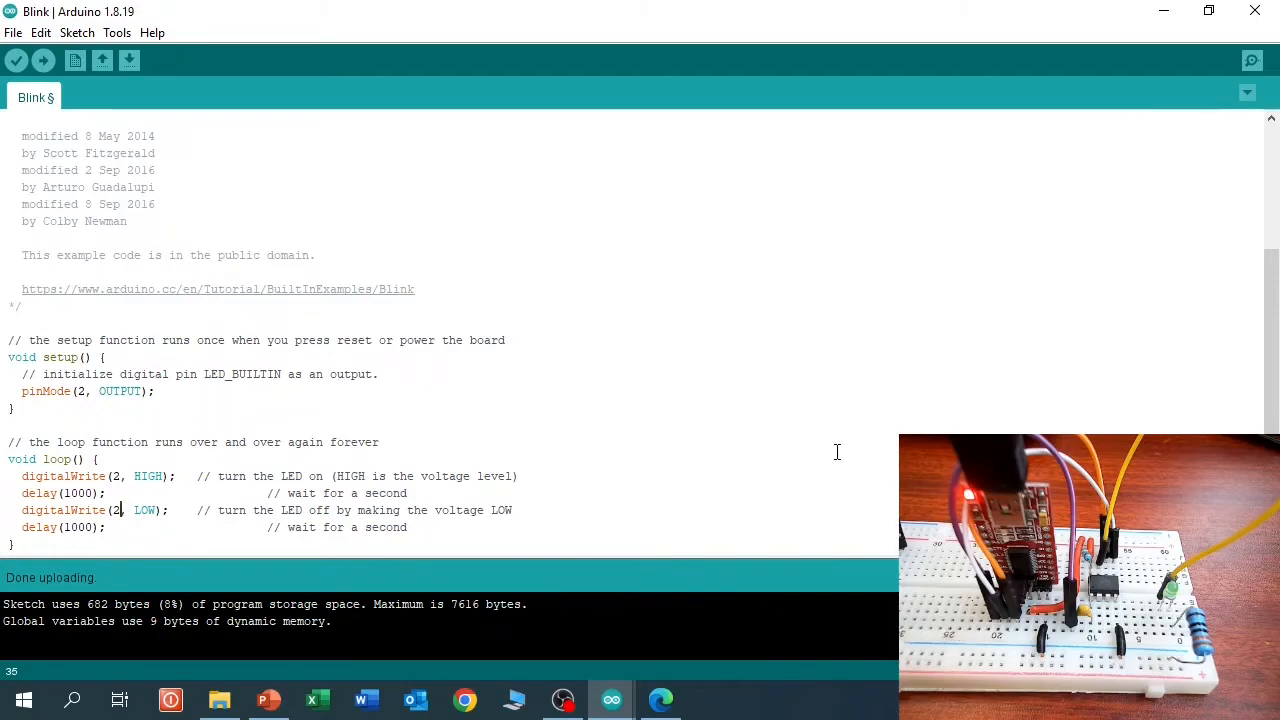
{"action": "mouse_move", "coordinate": [862, 173]}
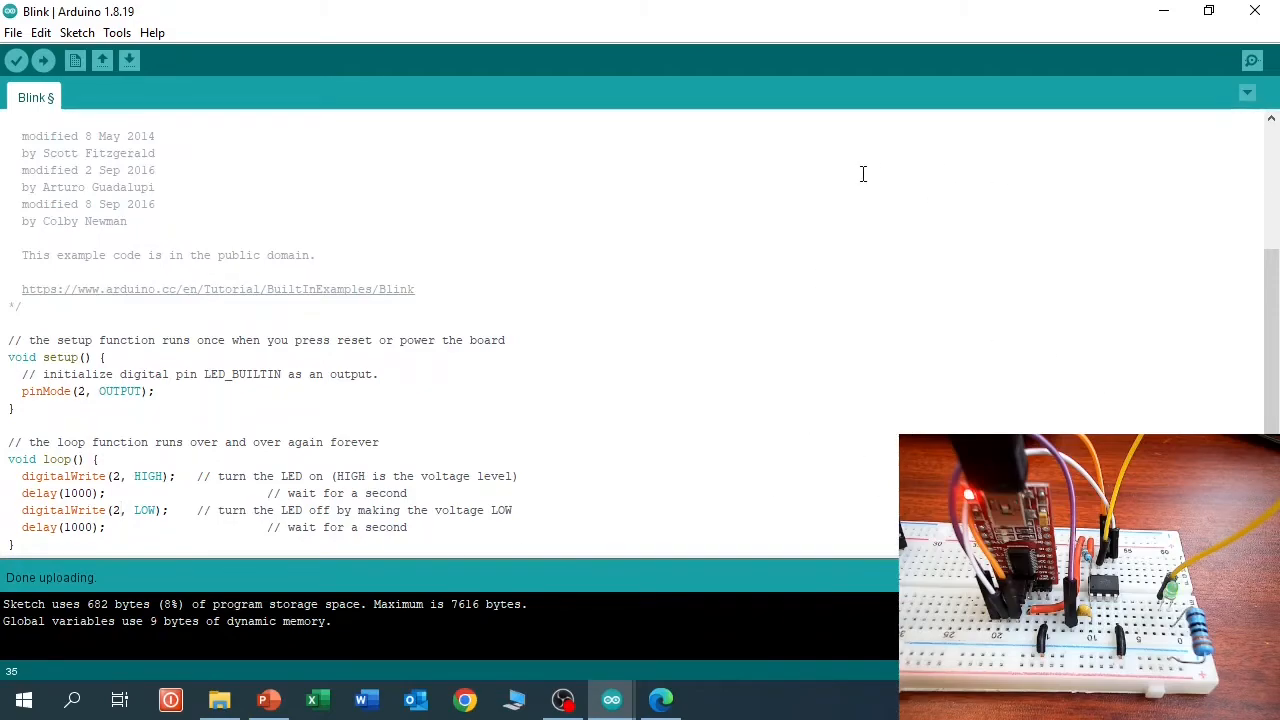